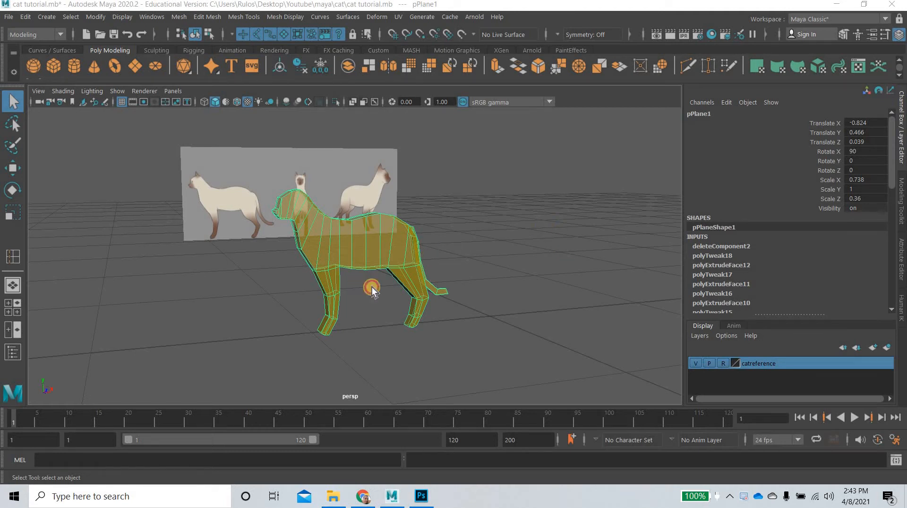
Orbit around the half cat mesh to inspect its hollow inner side
left_click_drag(373, 289, 287, 290)
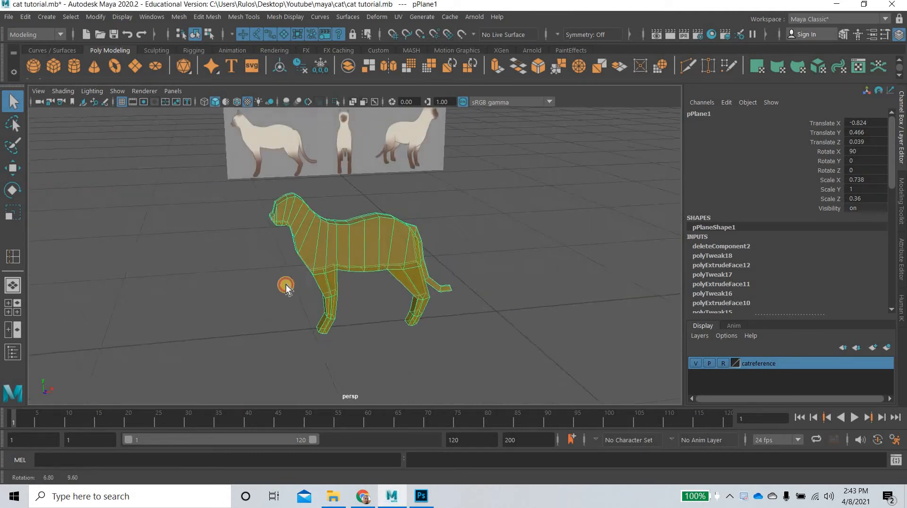
left_click_drag(287, 286, 407, 289)
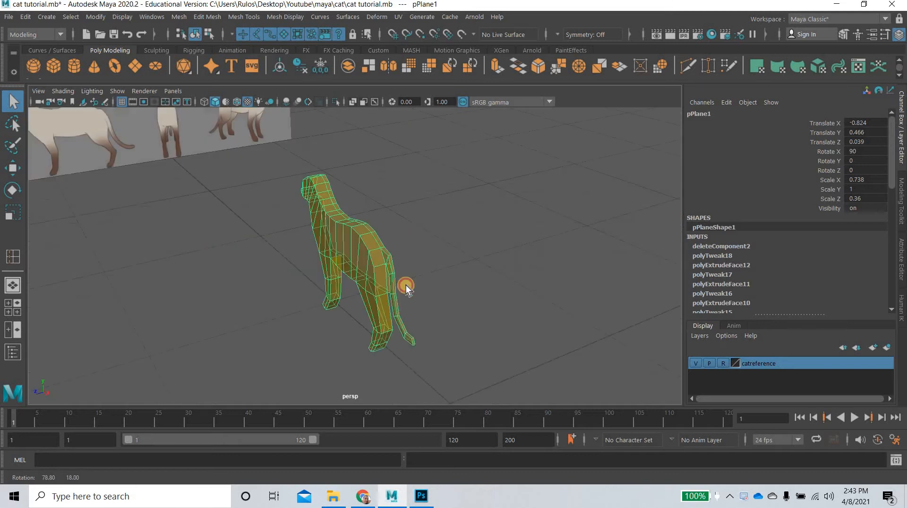
left_click_drag(408, 288, 605, 291)
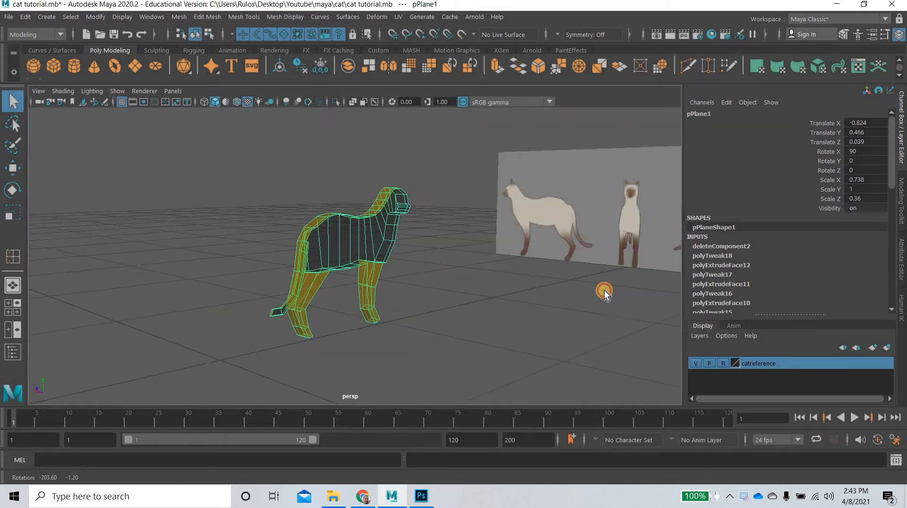
left_click_drag(604, 290, 311, 285)
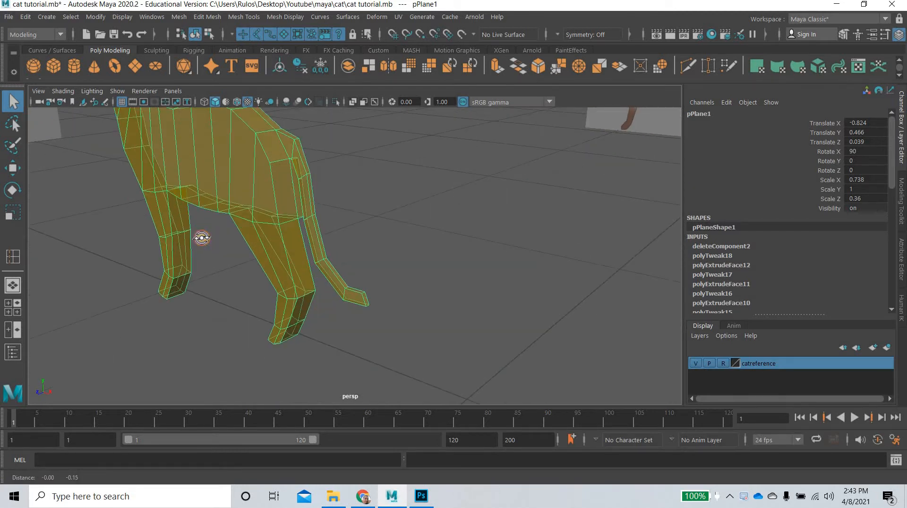
left_click_drag(202, 237, 309, 230)
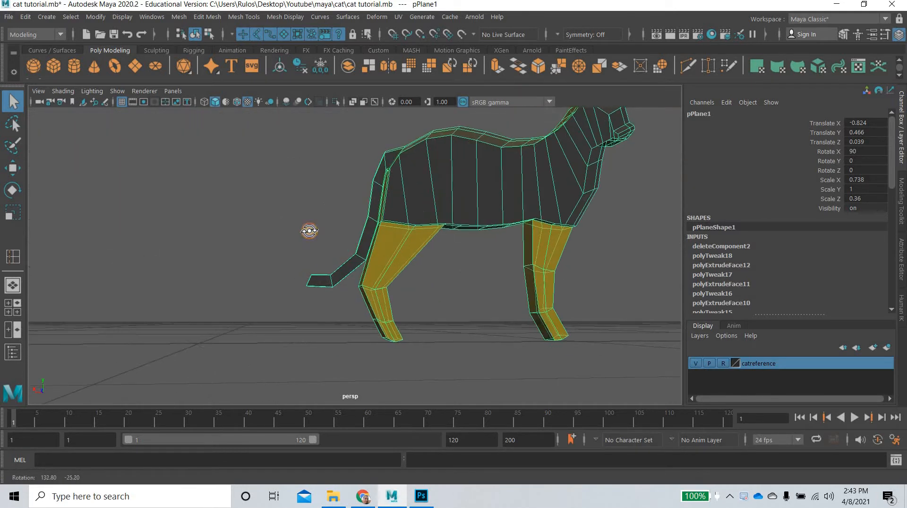
left_click_drag(310, 230, 529, 209)
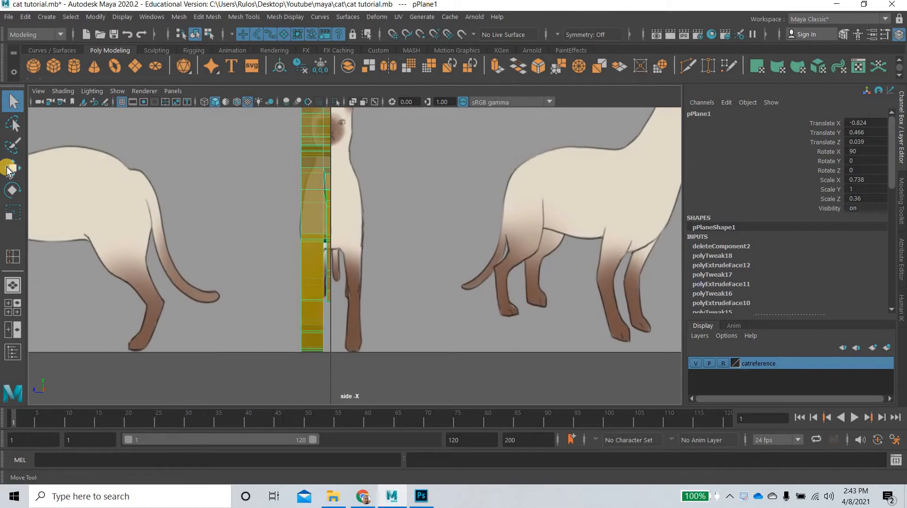
Create a mirrored instance of the mesh with Duplicate Special, scale -1
left_click(11, 167)
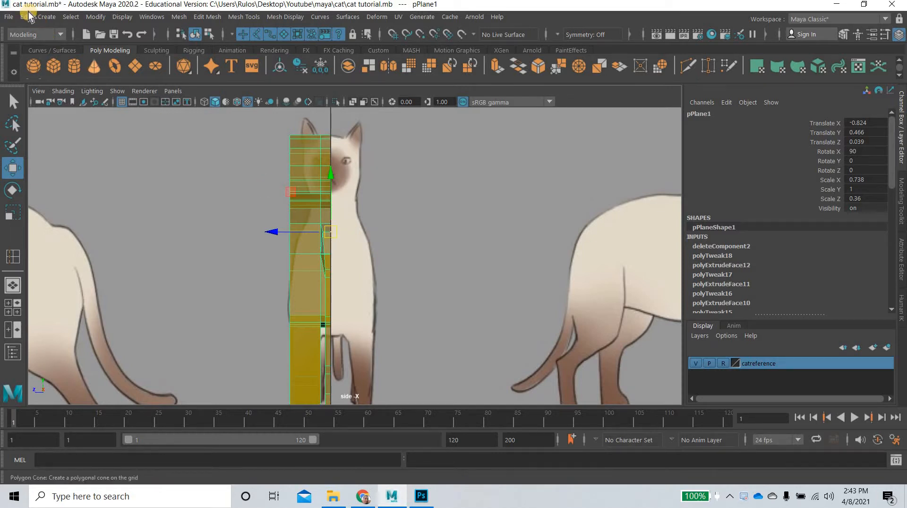
left_click(24, 17)
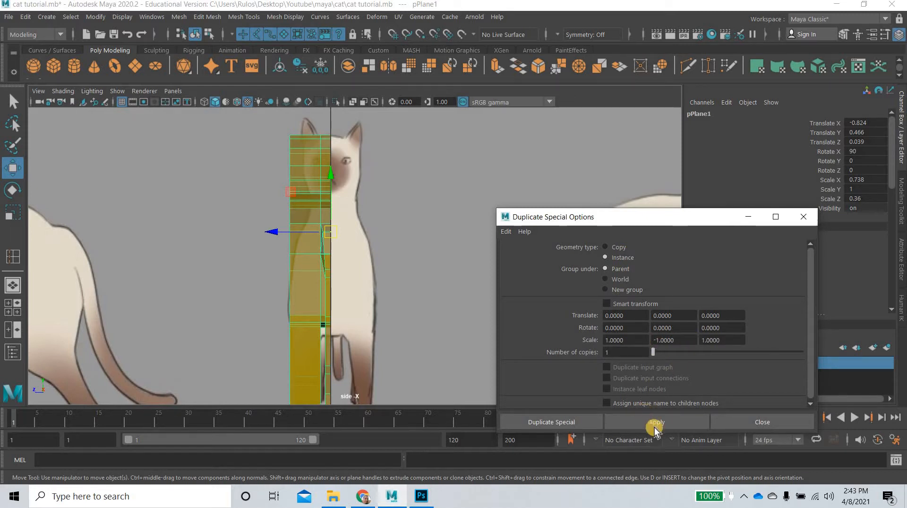
left_click(657, 422)
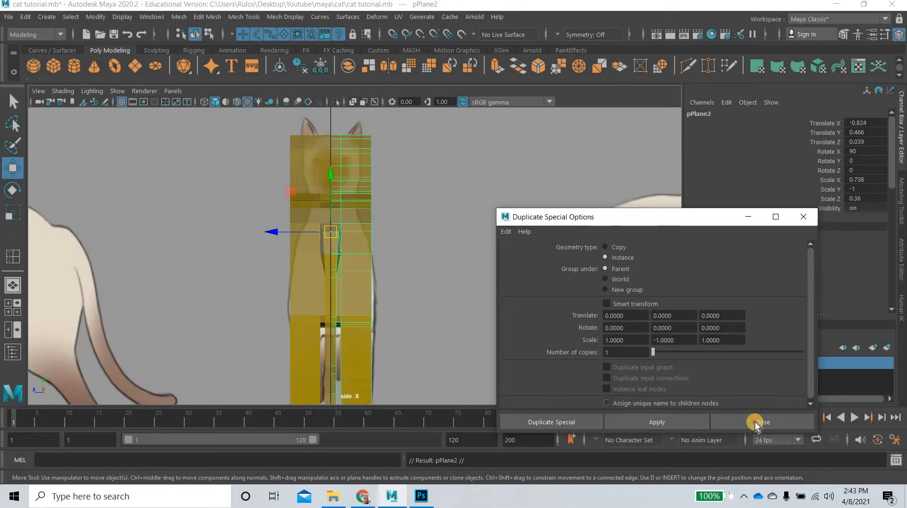
left_click(761, 421)
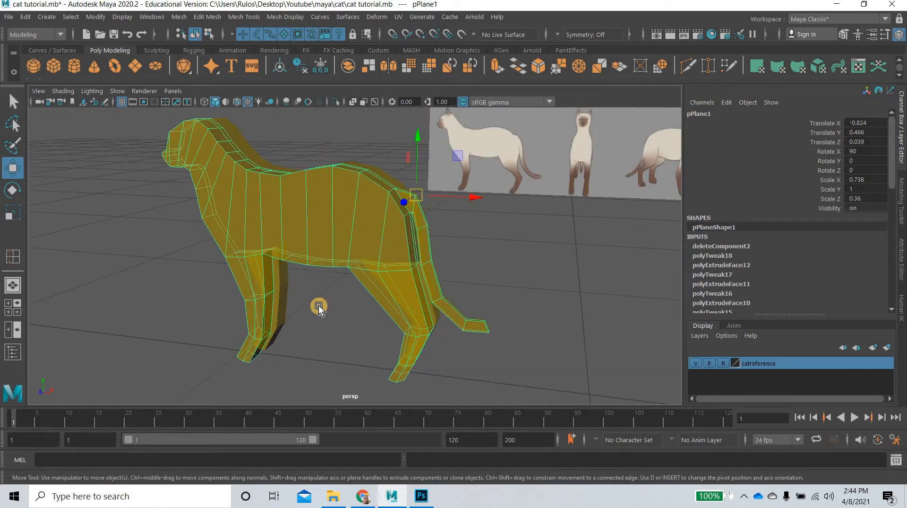
Orbit the combined cat body and pick Insert Edge Loop from Mesh Tools
left_click_drag(318, 306, 379, 332)
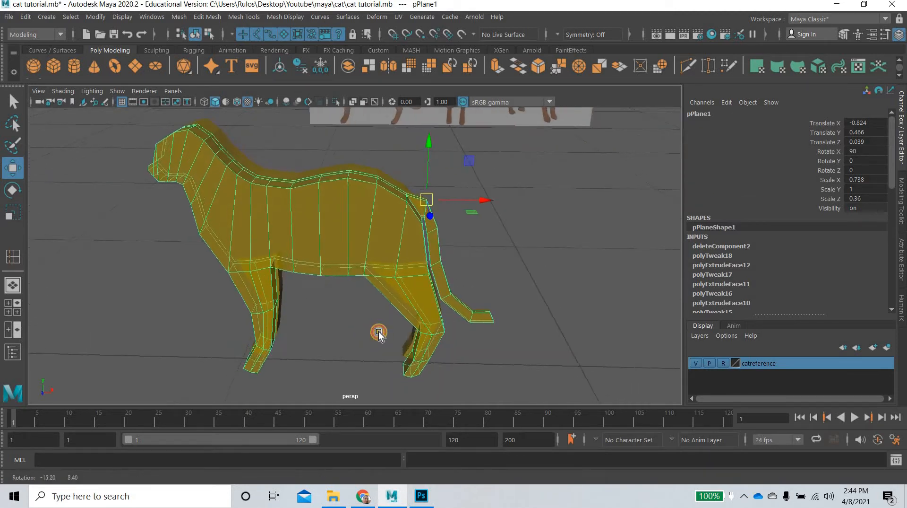
left_click_drag(378, 333, 370, 312)
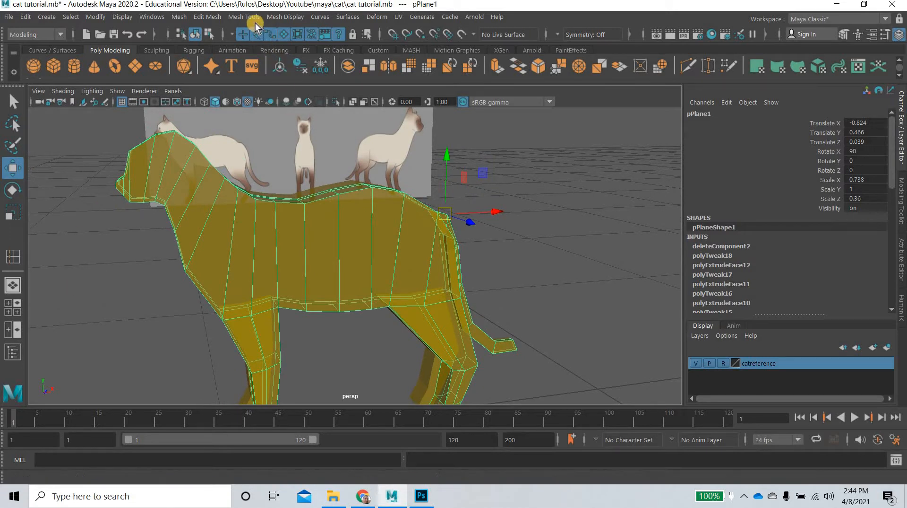
left_click(244, 17)
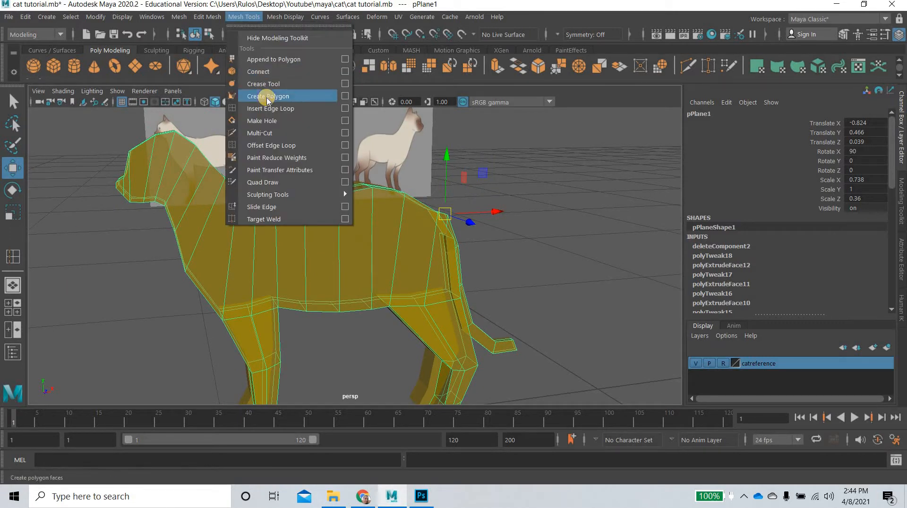
left_click(271, 108)
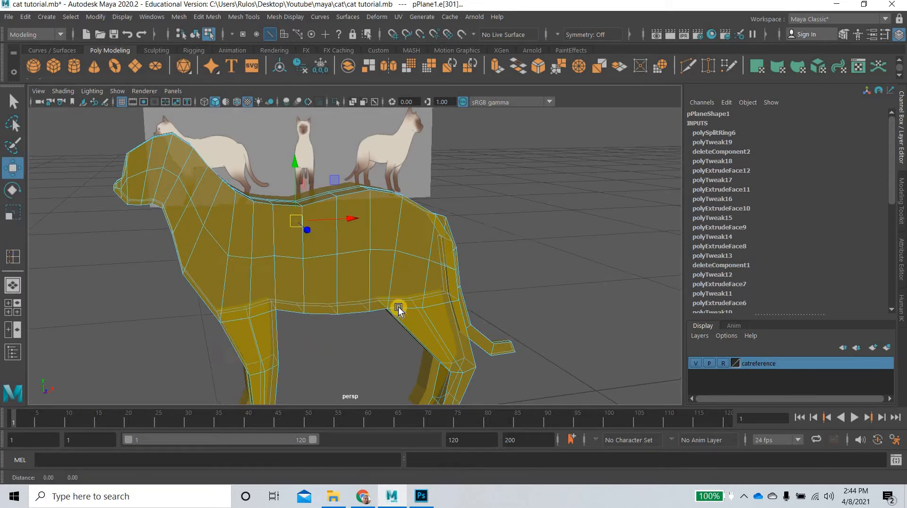
Insert a lengthwise torso edge loop and scale a front-leg edge loop outward
left_click_drag(399, 307, 284, 321)
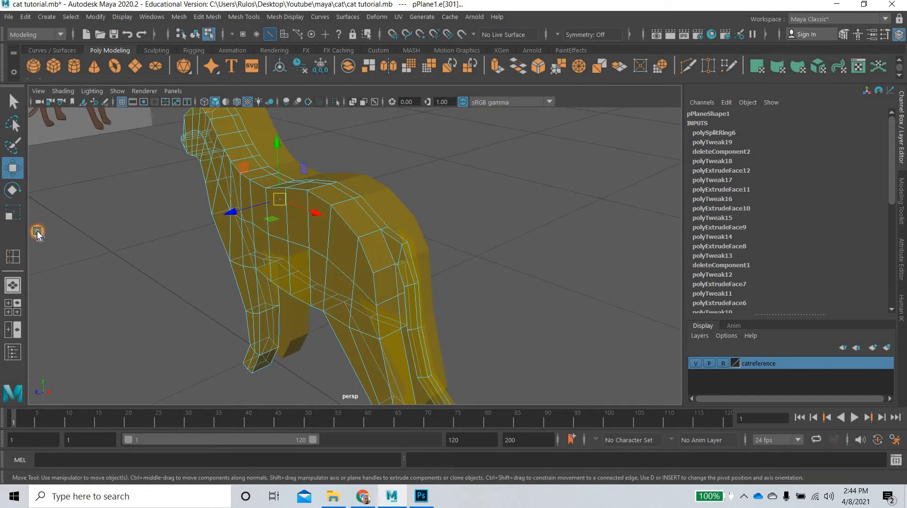
left_click(12, 212)
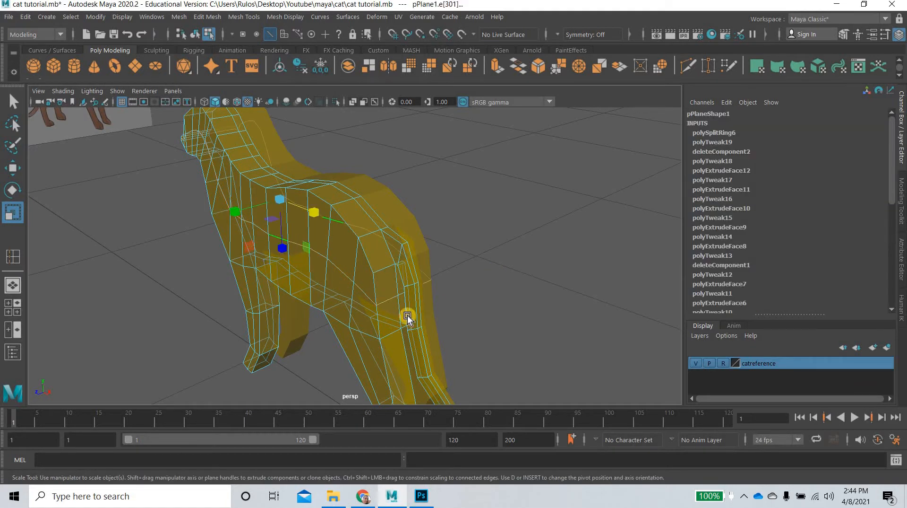
left_click_drag(408, 315, 410, 313)
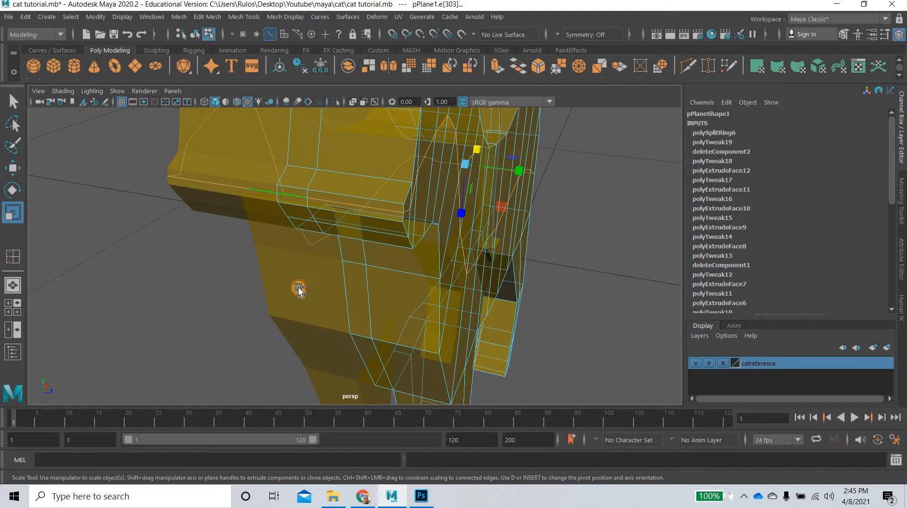
left_click_drag(301, 289, 359, 258)
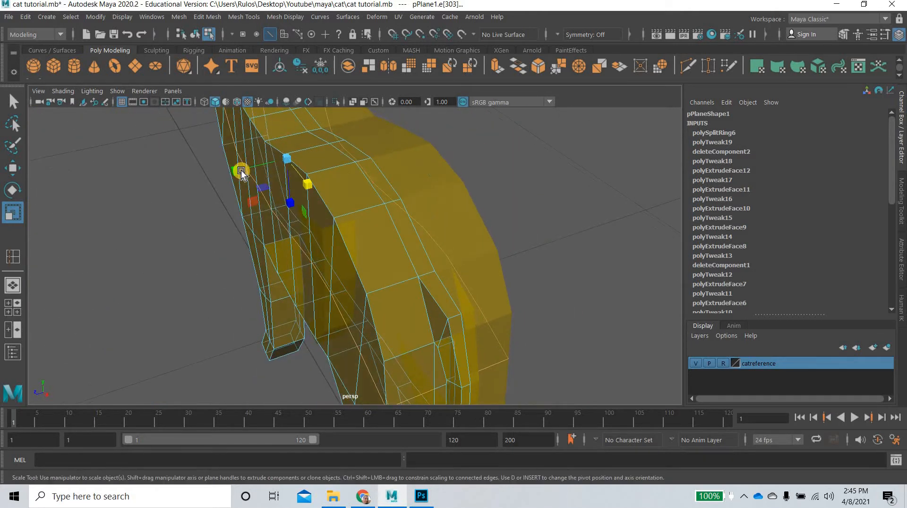
left_click_drag(240, 171, 219, 175)
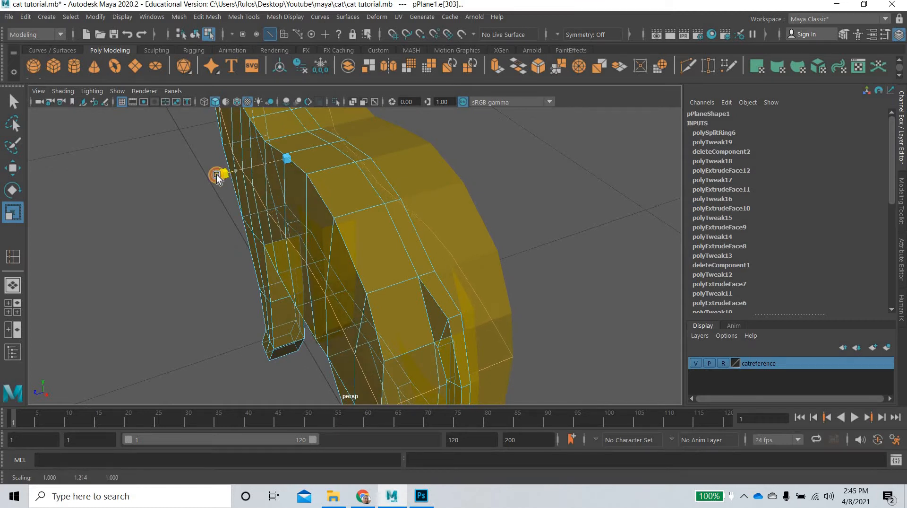
left_click_drag(222, 175, 209, 177)
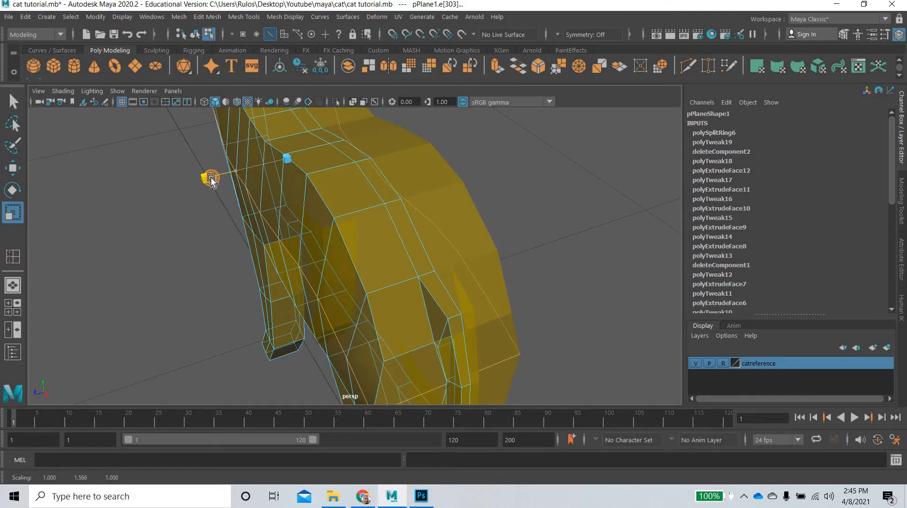
left_click(210, 178)
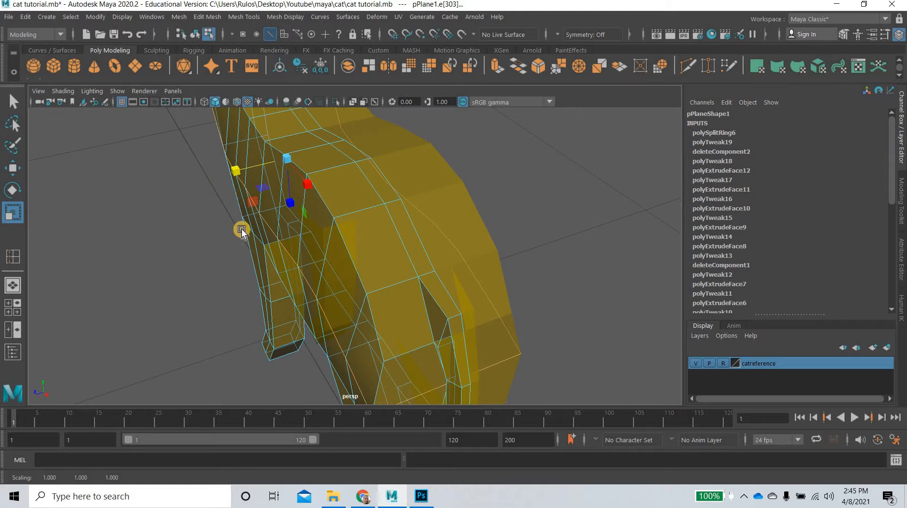
left_click_drag(243, 232, 426, 284)
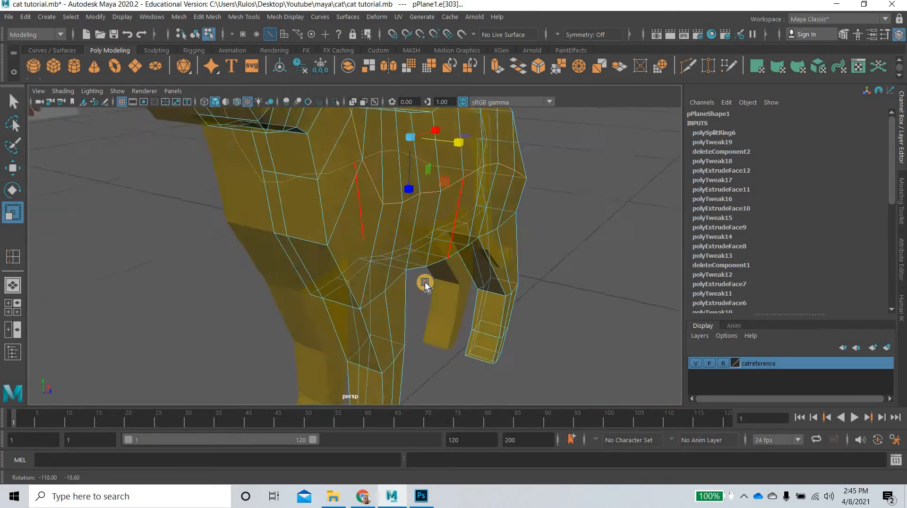
left_click_drag(425, 286, 429, 275)
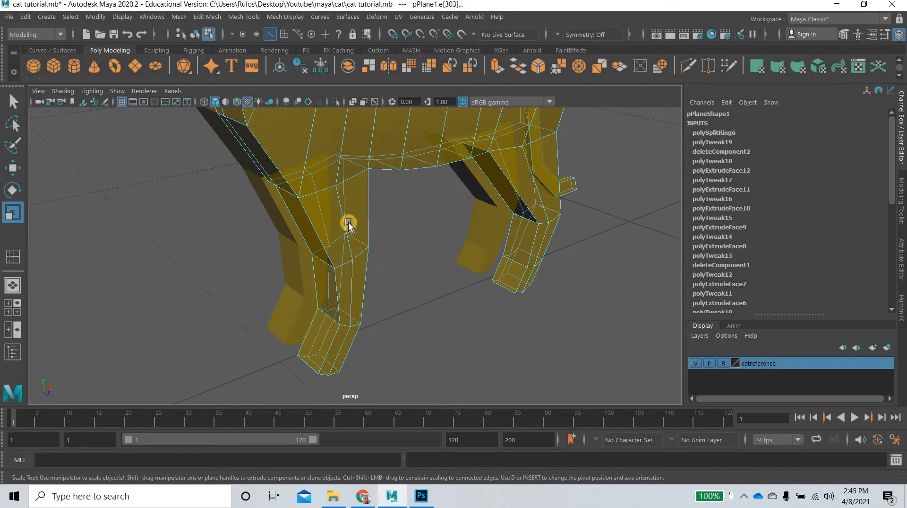
Select and widen edge loops on the front and hind legs with Scale
left_click(349, 224)
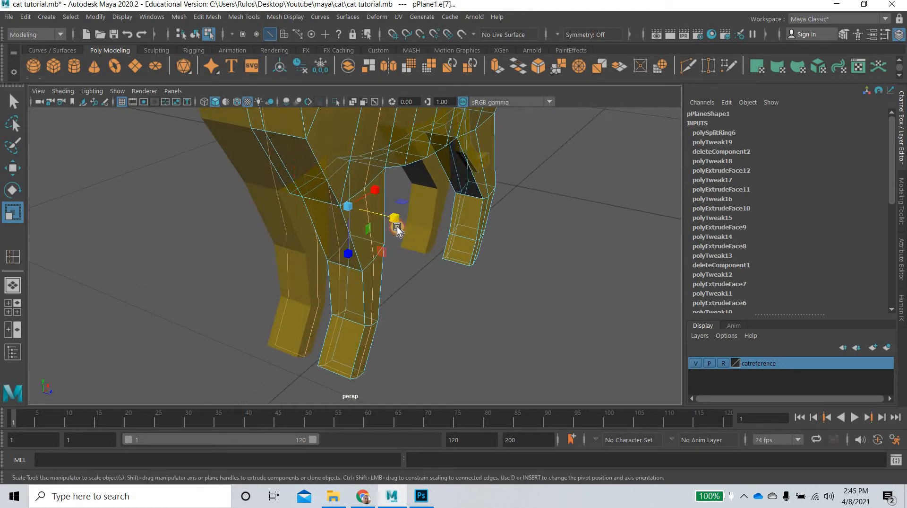
left_click_drag(397, 226, 408, 237)
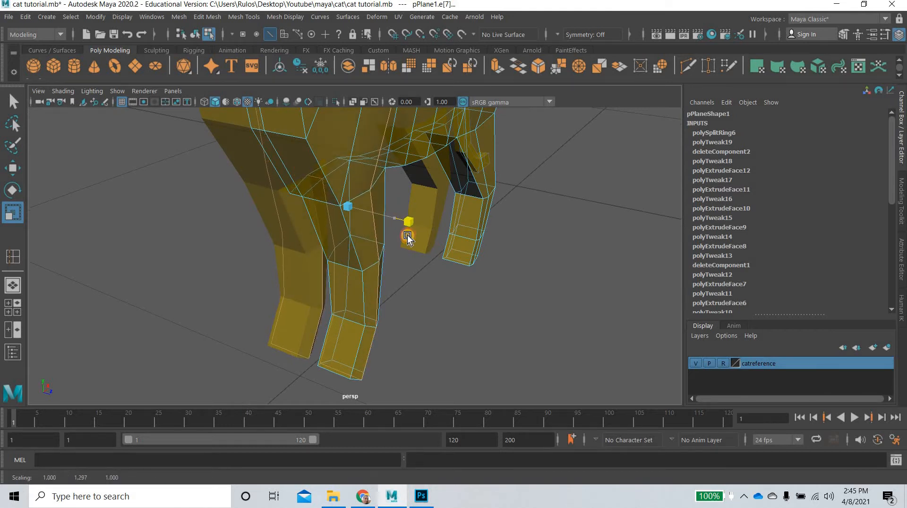
left_click_drag(405, 237, 533, 179)
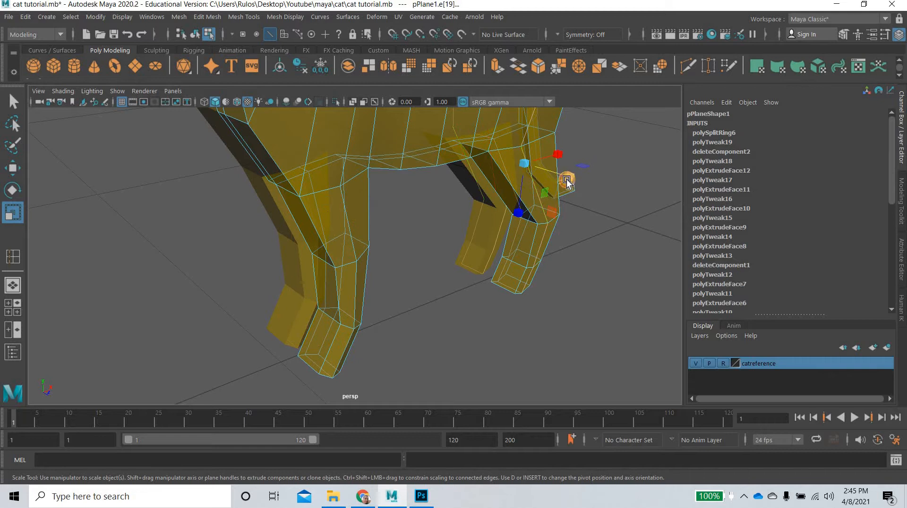
left_click_drag(566, 179, 572, 201)
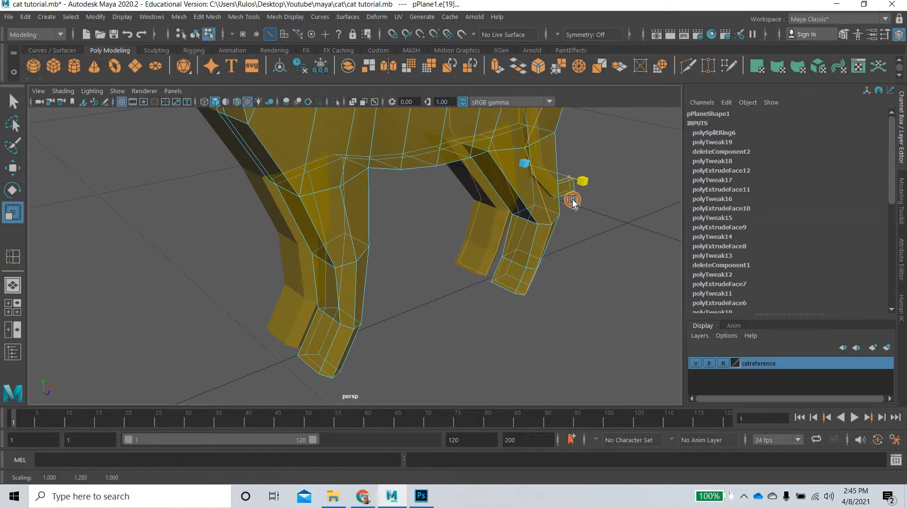
left_click_drag(573, 203, 380, 308)
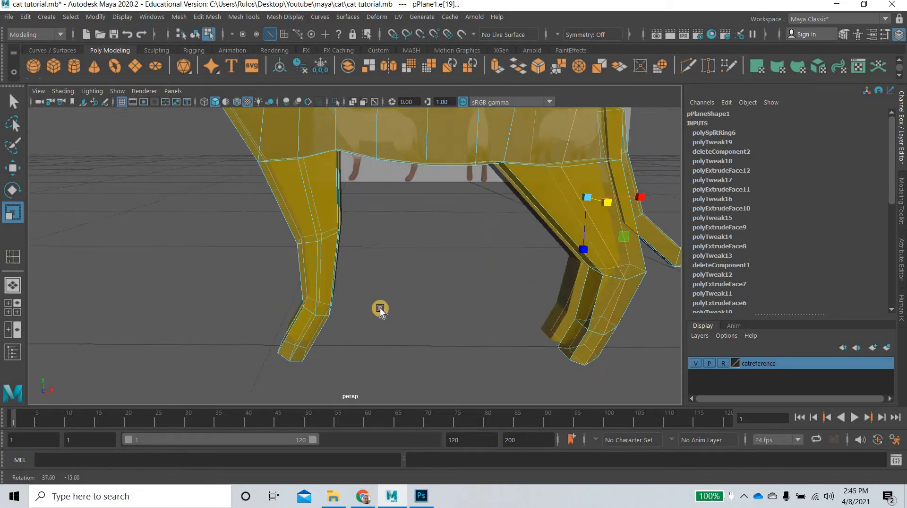
left_click_drag(379, 308, 423, 322)
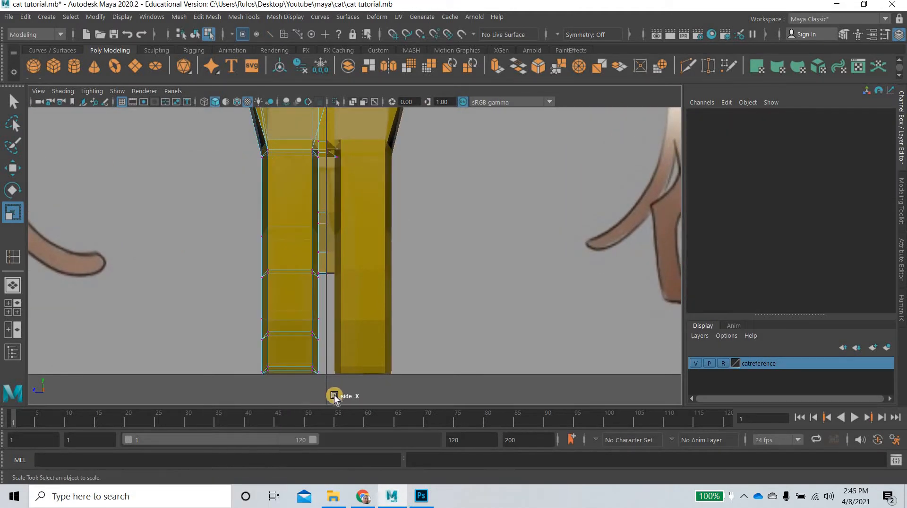
Marquee-select the lower leg vertices and scale them narrower toward the foot
left_click_drag(334, 395, 198, 169)
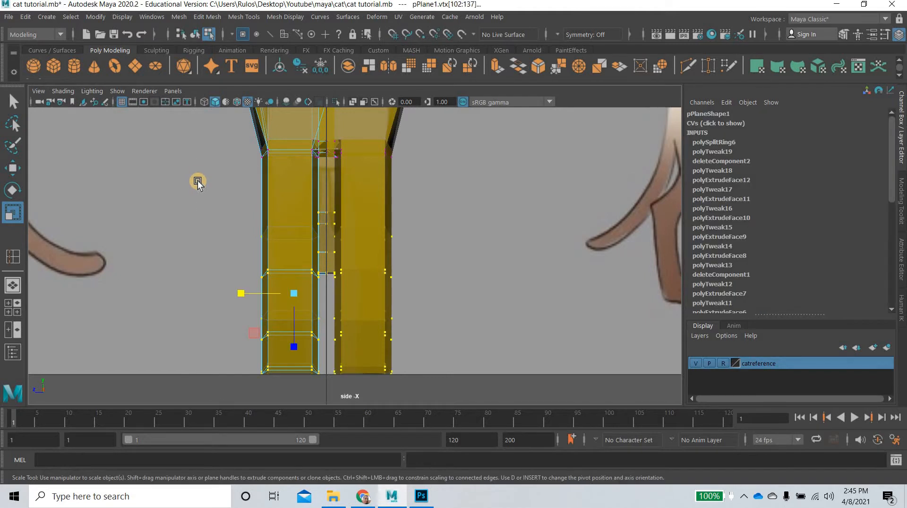
mouse_move(179, 218)
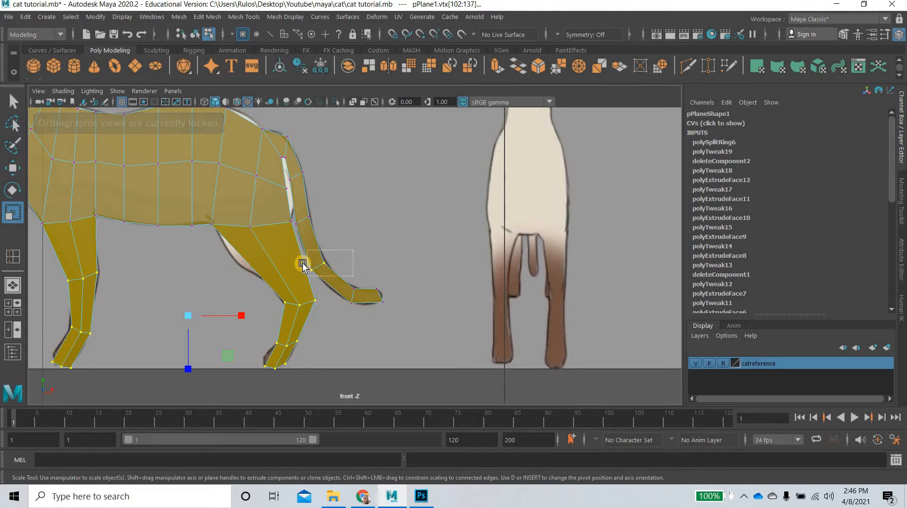
key("space")
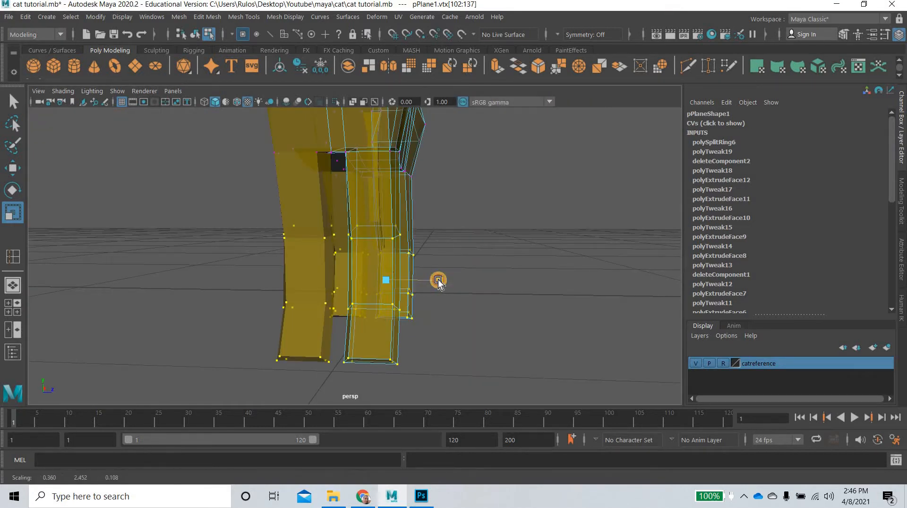
left_click_drag(438, 279, 424, 275)
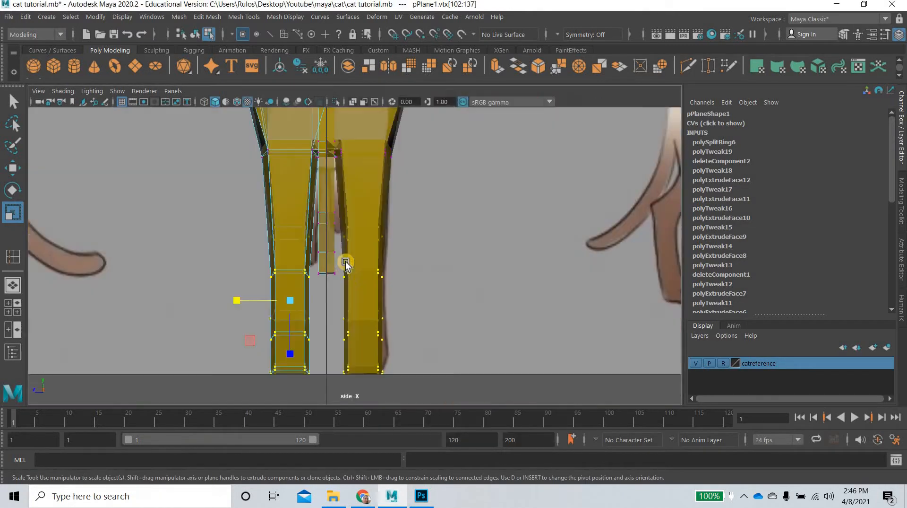
left_click_drag(347, 260, 399, 298)
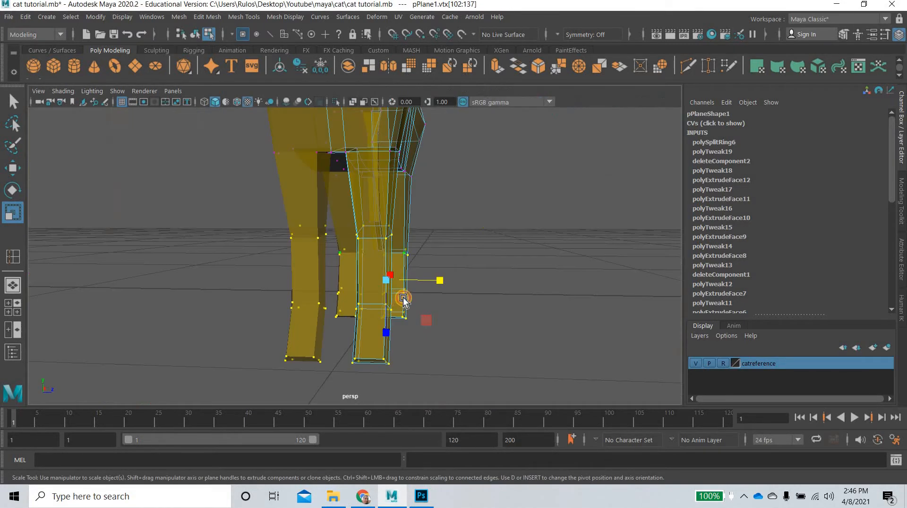
left_click_drag(405, 298, 437, 301)
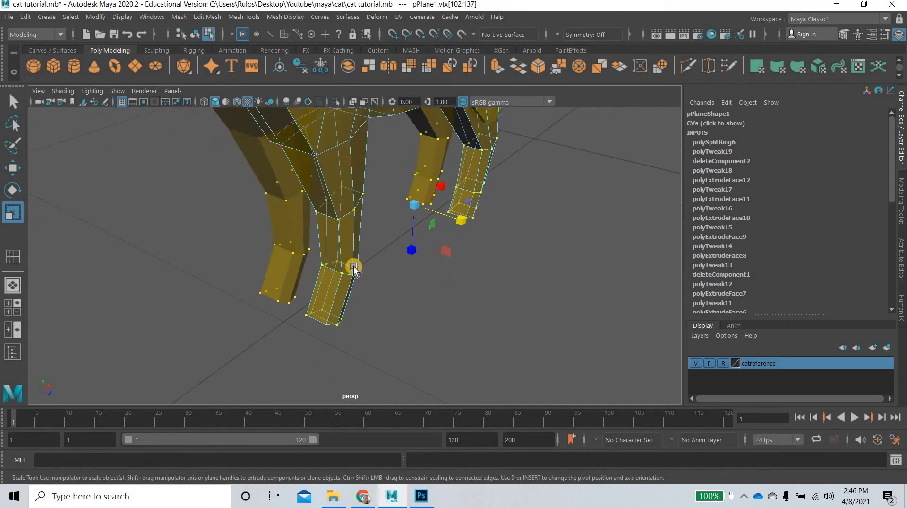
Squash the selected paw vertices vertically to flatten the paws
left_click_drag(353, 269, 442, 268)
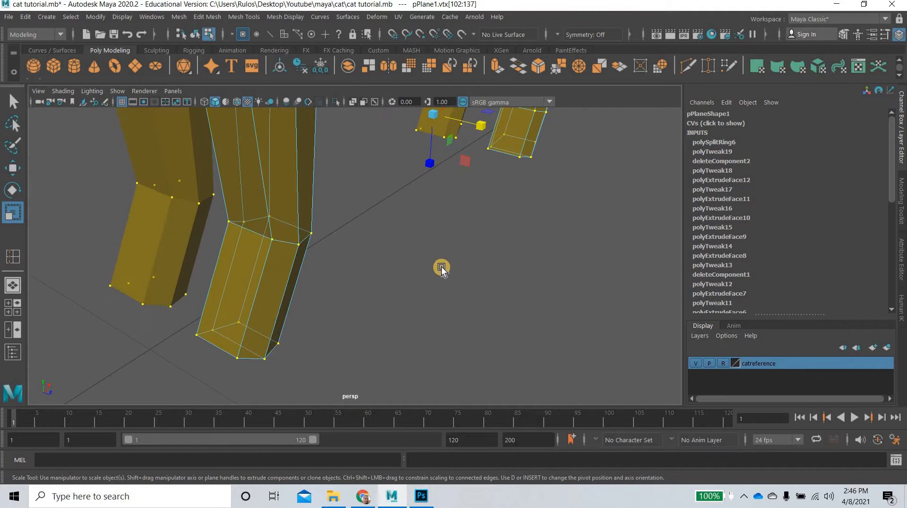
left_click_drag(442, 267, 469, 161)
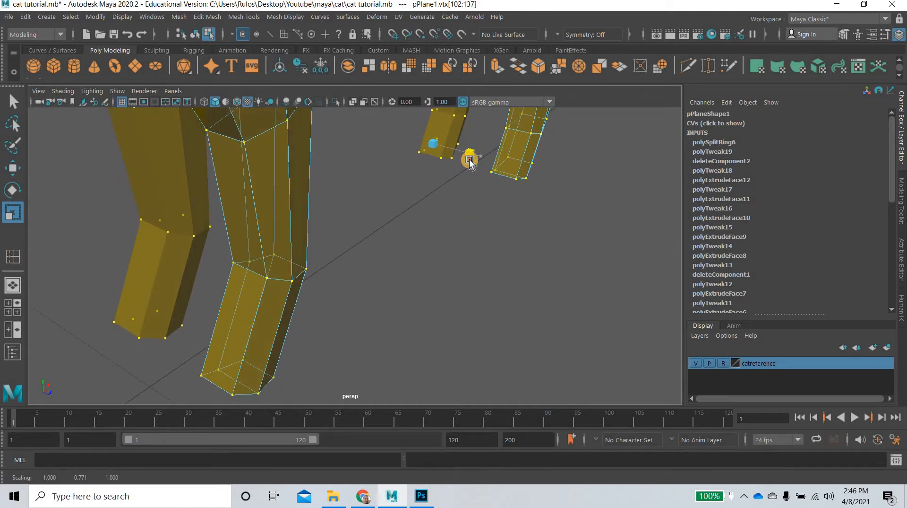
left_click_drag(469, 159, 449, 185)
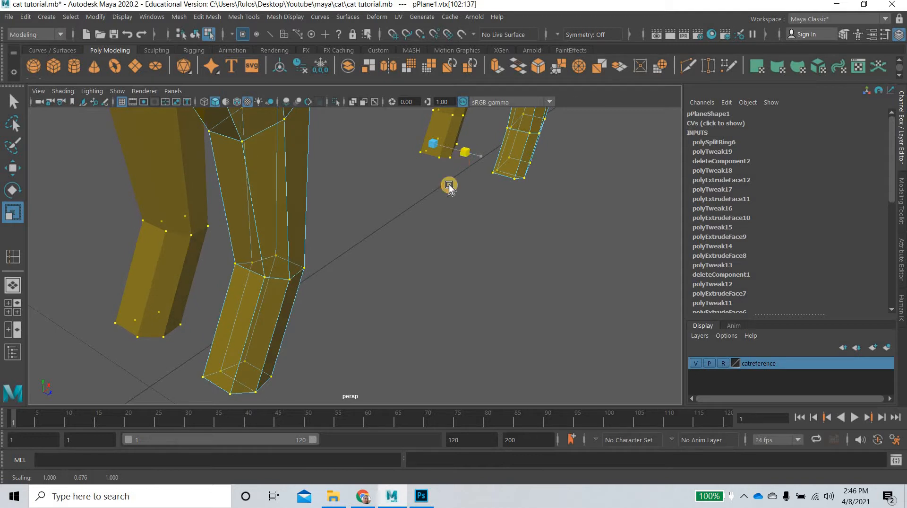
left_click_drag(449, 185, 420, 272)
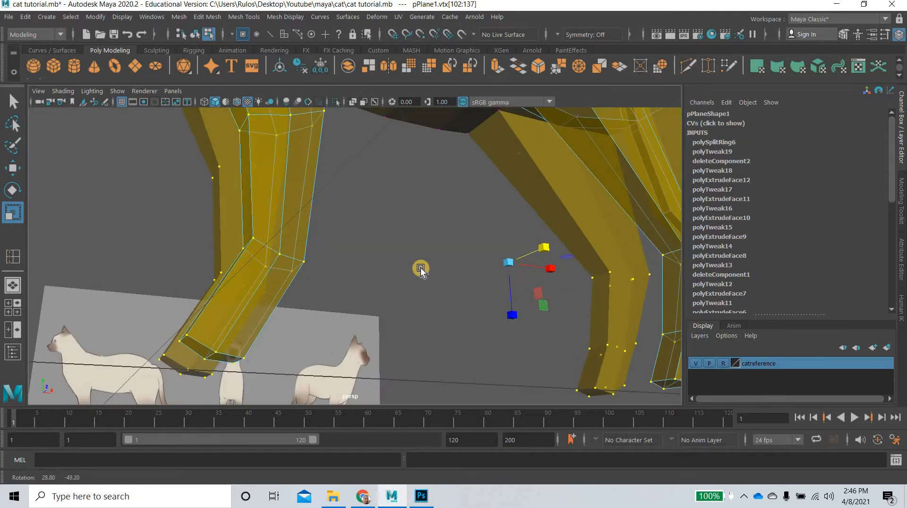
left_click_drag(421, 269, 463, 307)
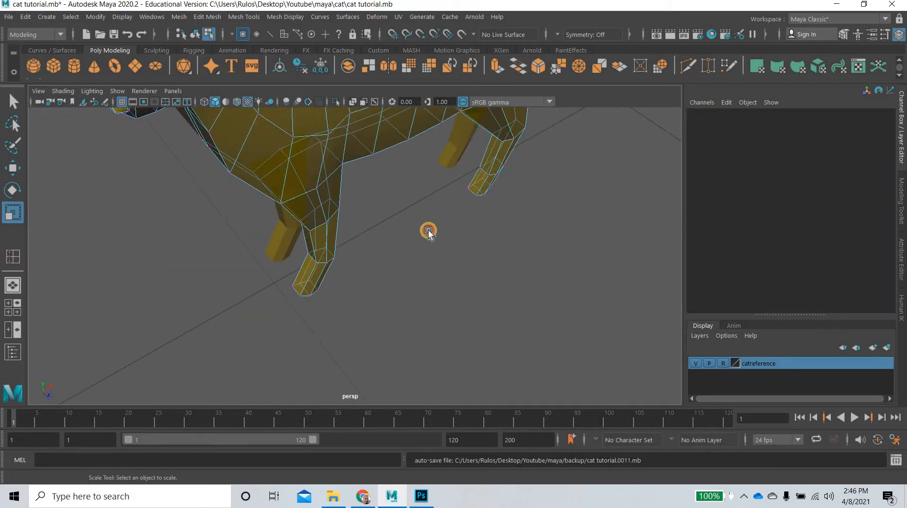
Orbit to view the cat's underside, then select the rump vertices
left_click_drag(428, 230, 392, 306)
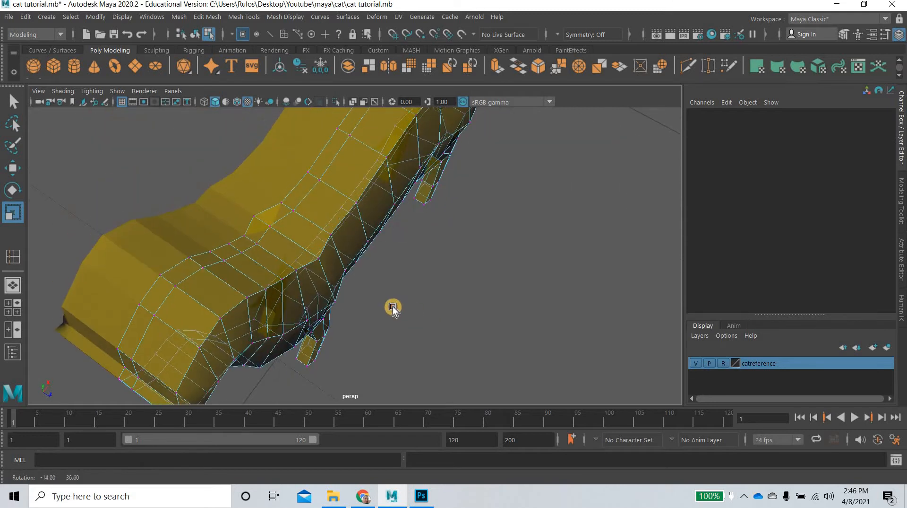
left_click_drag(392, 307, 353, 272)
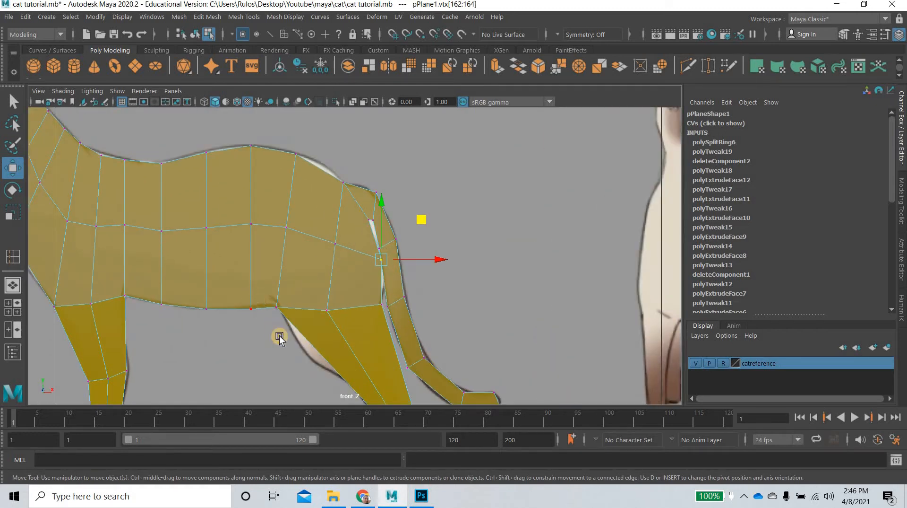
Dolly out to see the whole cat and select an edge along its back
left_click_drag(278, 336, 394, 257)
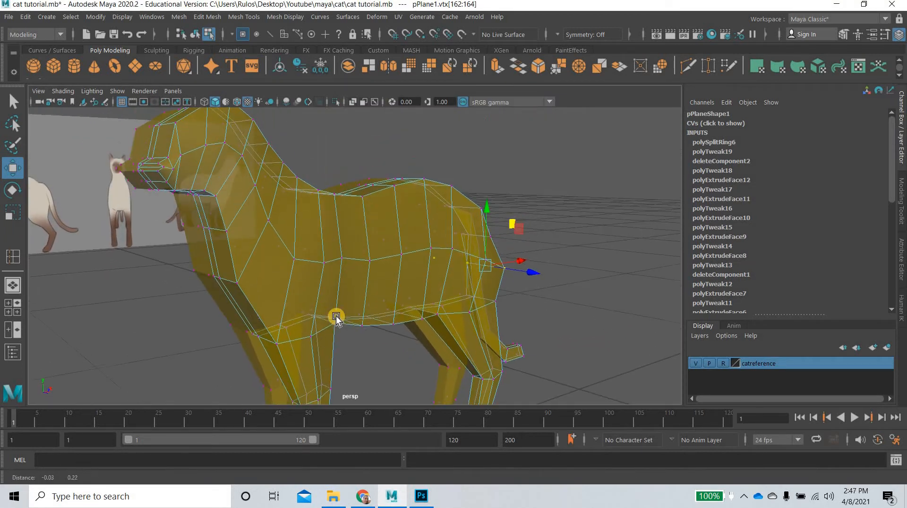
left_click_drag(335, 317, 374, 217)
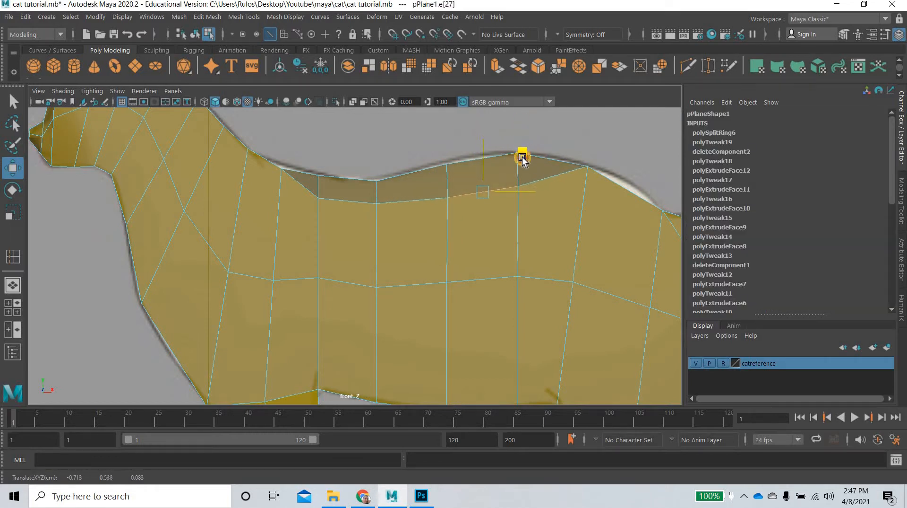
Move the back, neck, head, chin and jaw edges onto the reference outline
left_click_drag(520, 157, 525, 163)
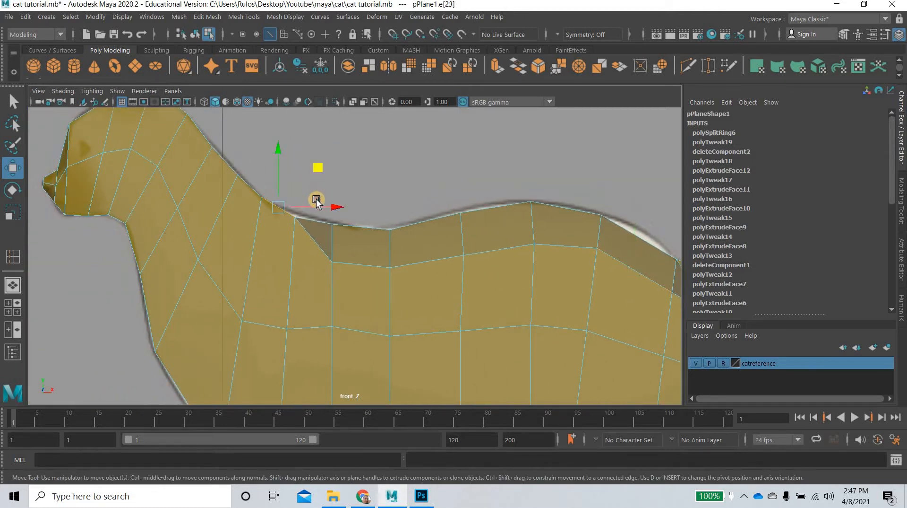
left_click_drag(315, 199, 234, 154)
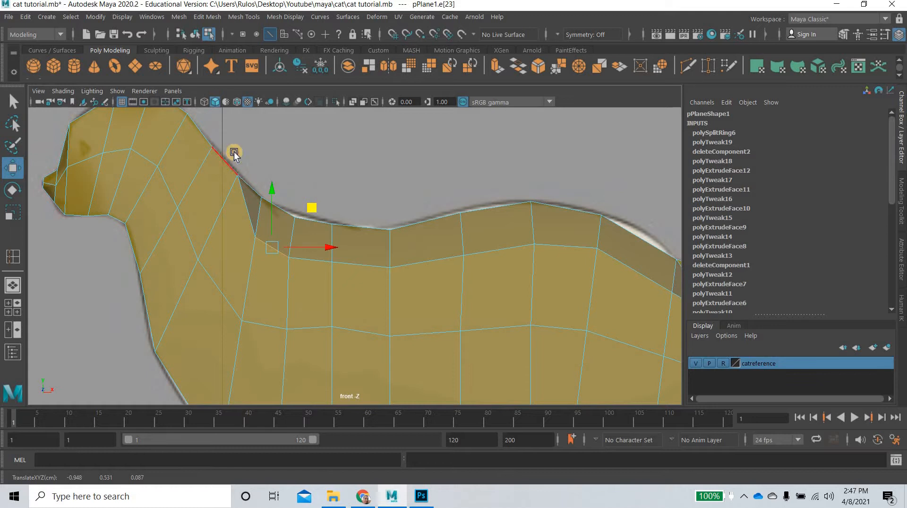
left_click_drag(235, 154, 165, 173)
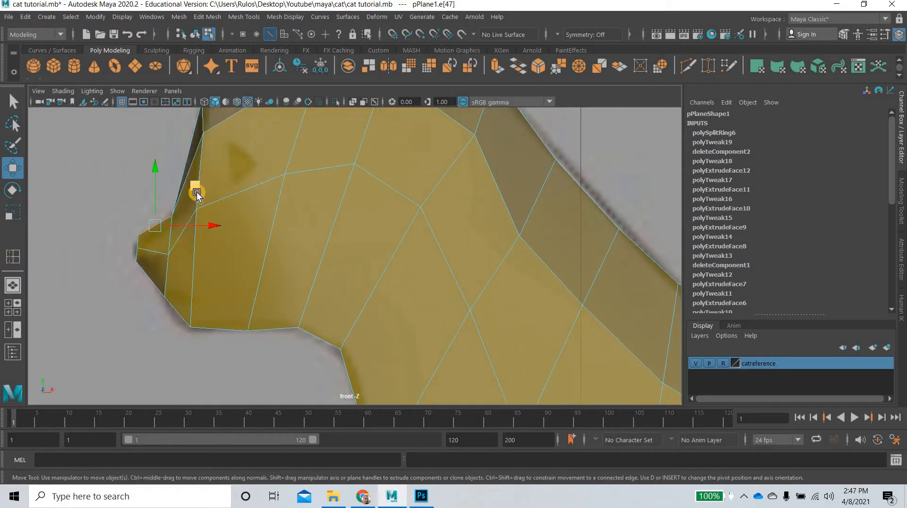
left_click_drag(196, 191, 150, 278)
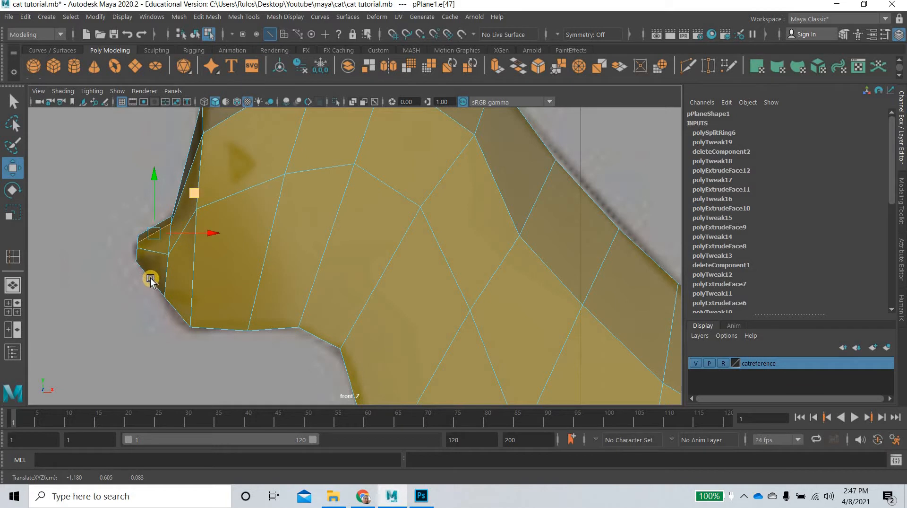
left_click_drag(151, 278, 193, 237)
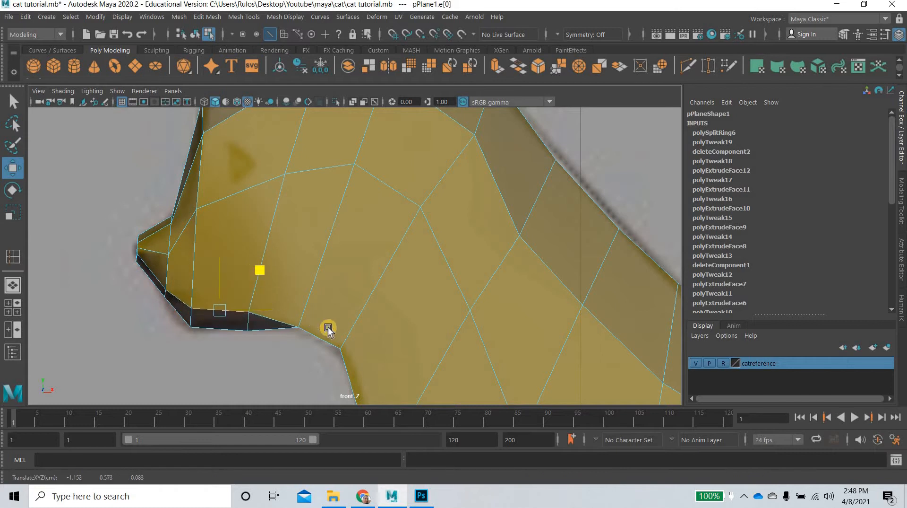
left_click_drag(329, 327, 376, 277)
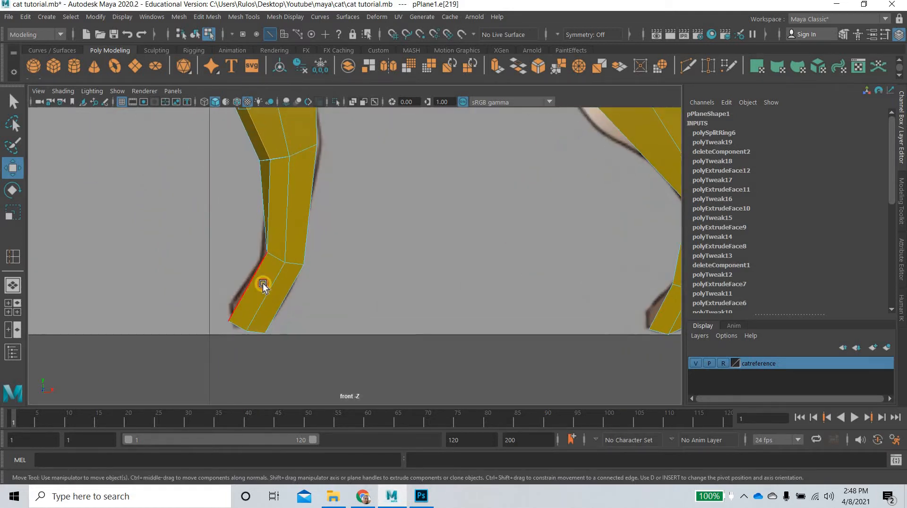
Move a leg edge and a tail edge onto the reference, then select another tail edge
left_click_drag(263, 284, 294, 254)
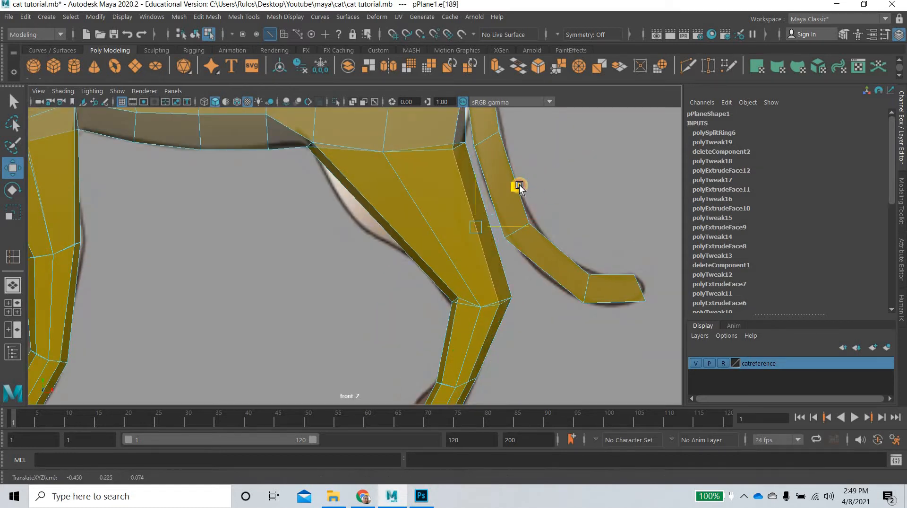
left_click_drag(519, 186, 515, 183)
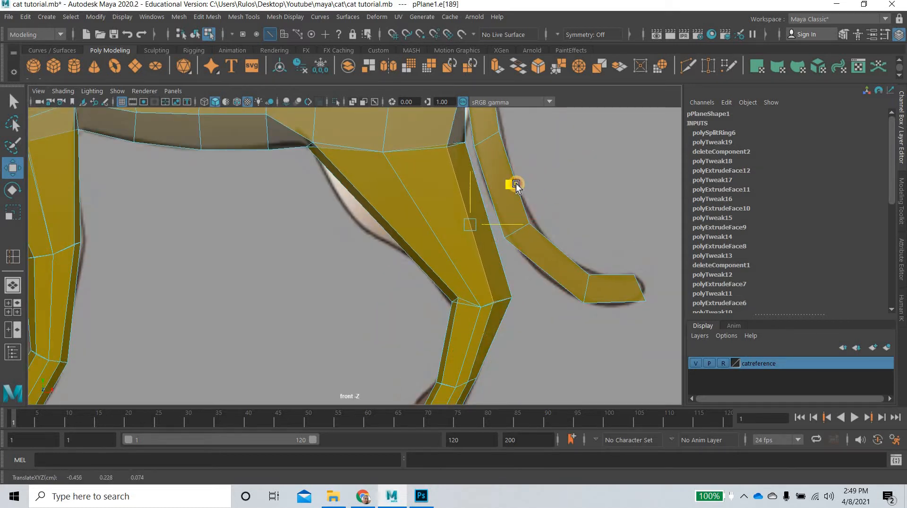
left_click(515, 183)
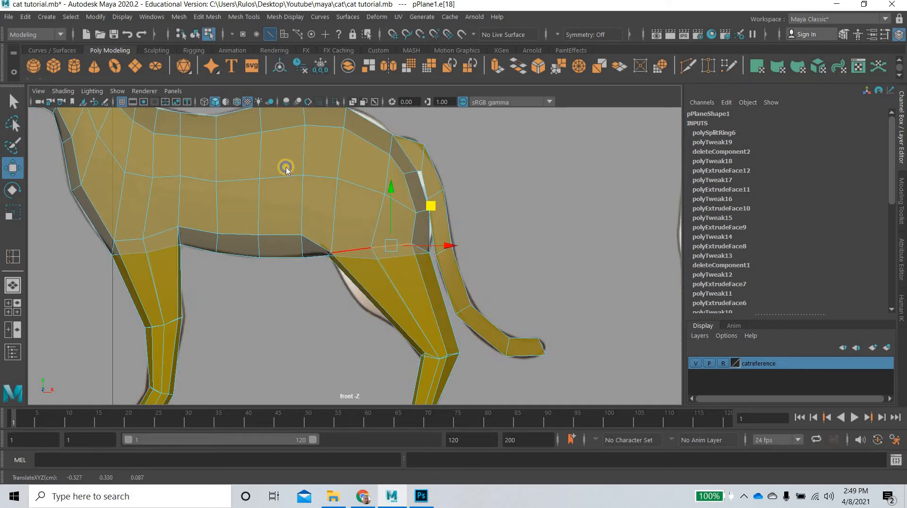
Move the hip and back vertices onto the reference outline, then deselect
left_click(353, 233)
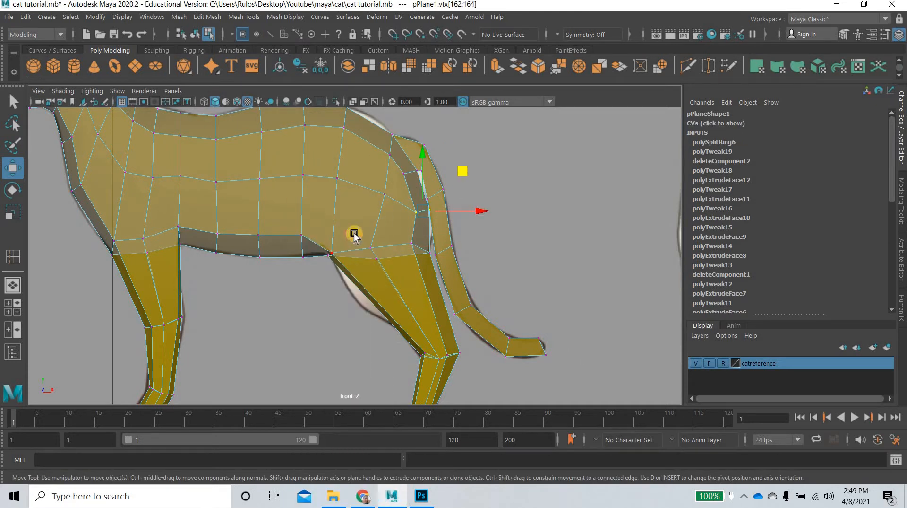
left_click_drag(353, 234, 364, 205)
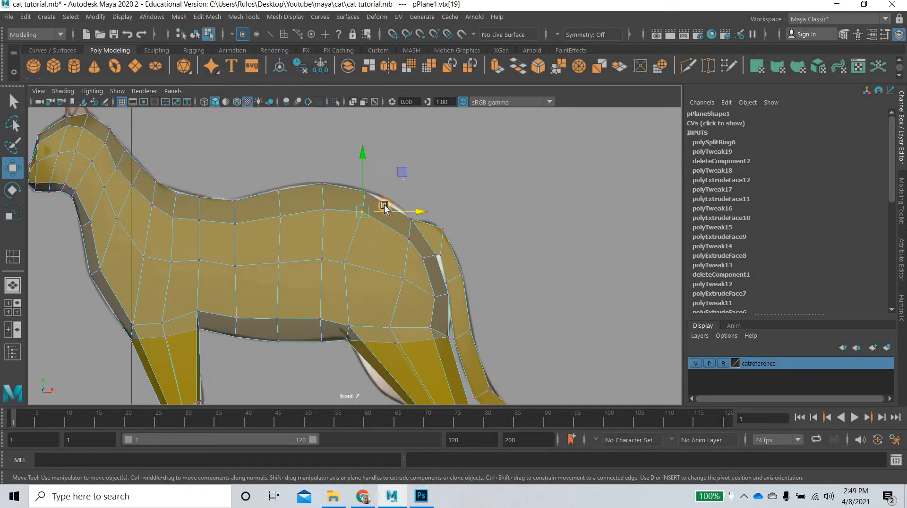
left_click_drag(384, 205, 398, 177)
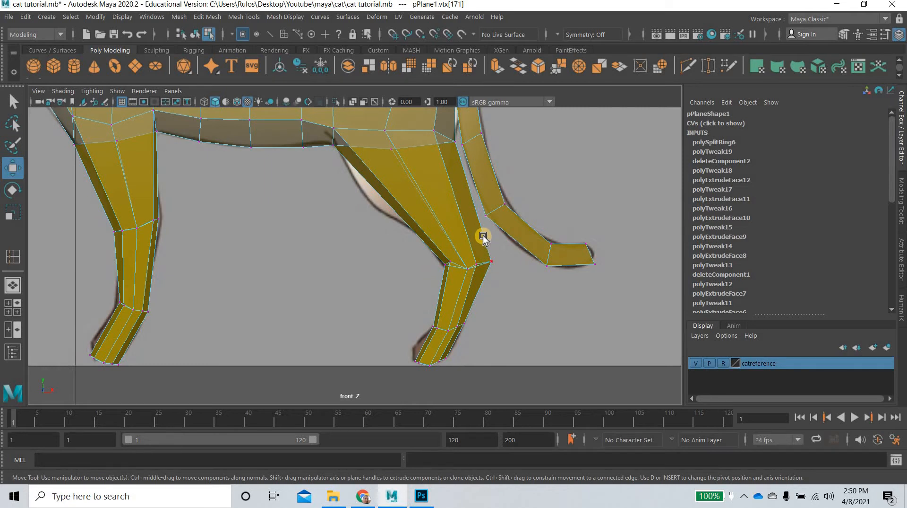
left_click(482, 235)
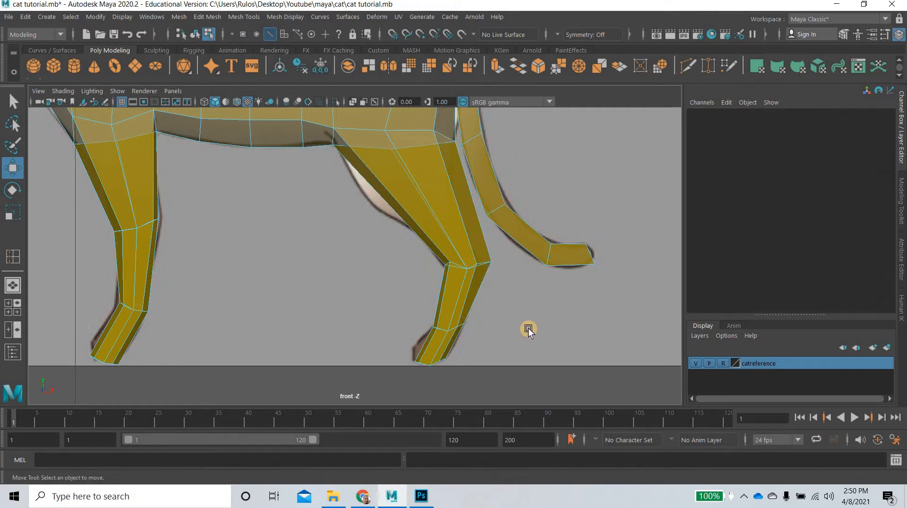
Orbit around the smoothed cat preview, ending with a view from behind
left_click_drag(528, 330, 413, 301)
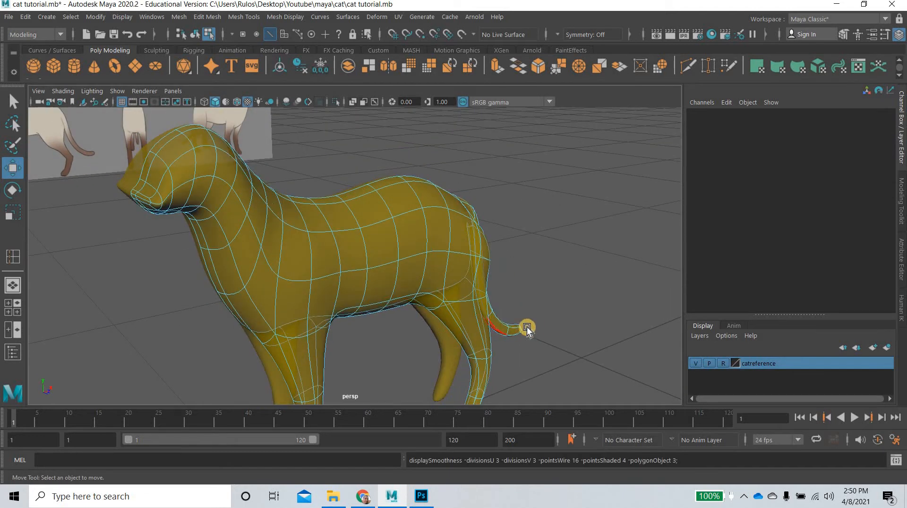
left_click_drag(526, 330, 403, 322)
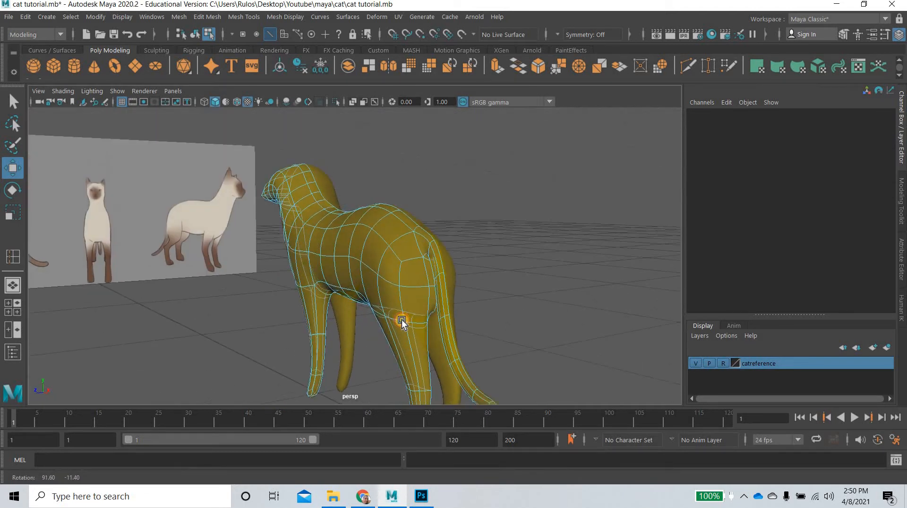
left_click_drag(402, 321, 440, 318)
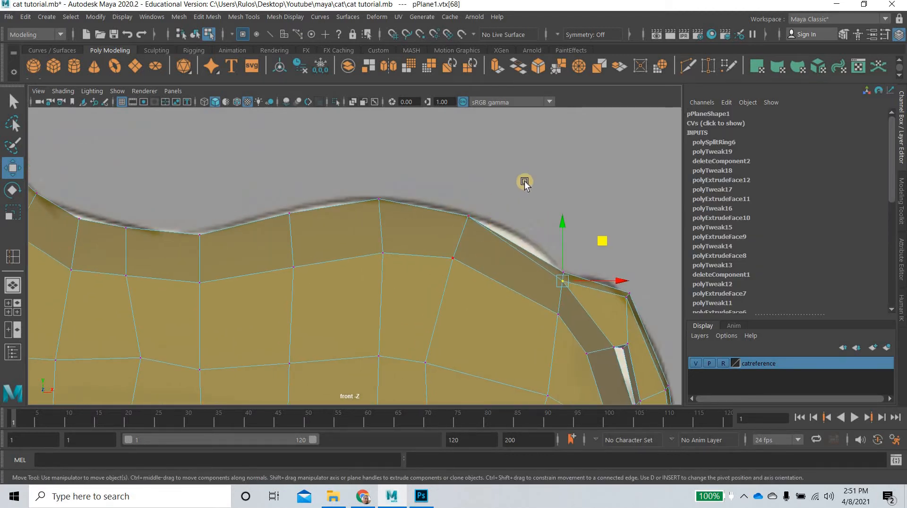
Drag a back vertex onto the reference outline in the front view
left_click_drag(525, 183, 436, 247)
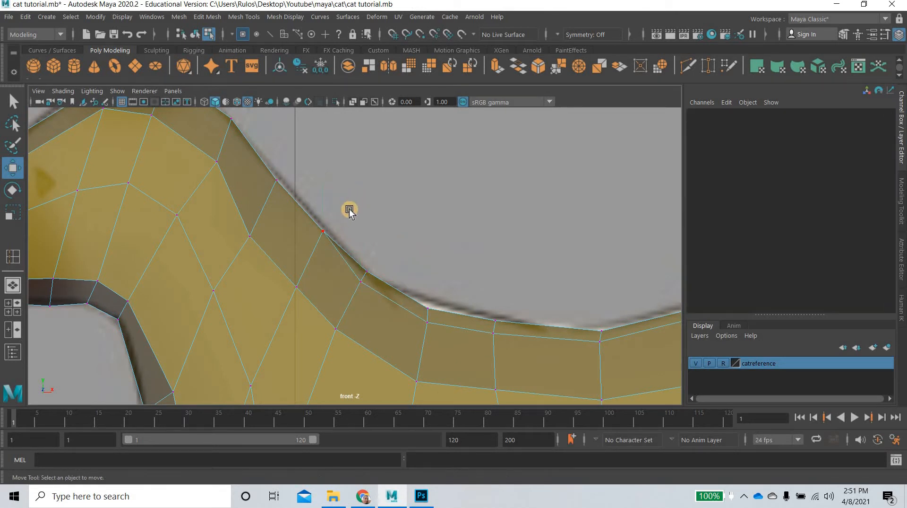
mouse_move(351, 197)
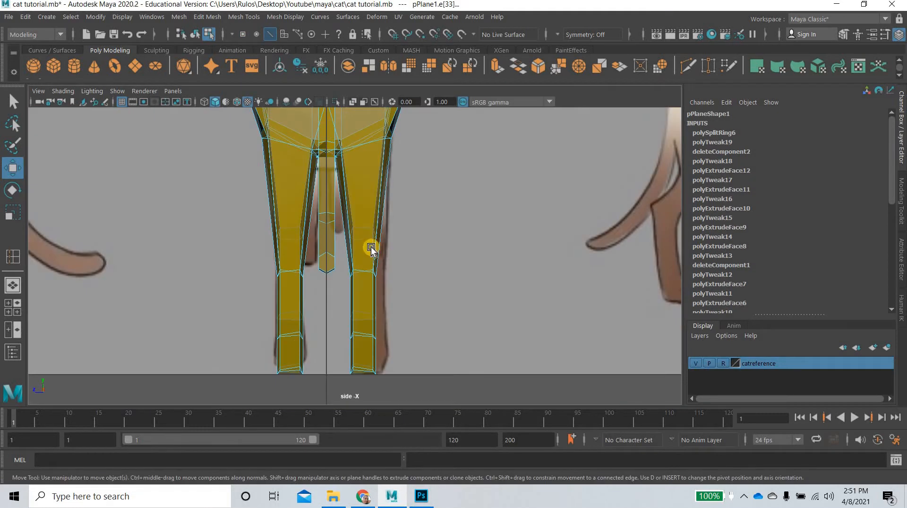
Zoom in on the cat's body in the side view and switch to the Scale tool
scroll("down", 3)
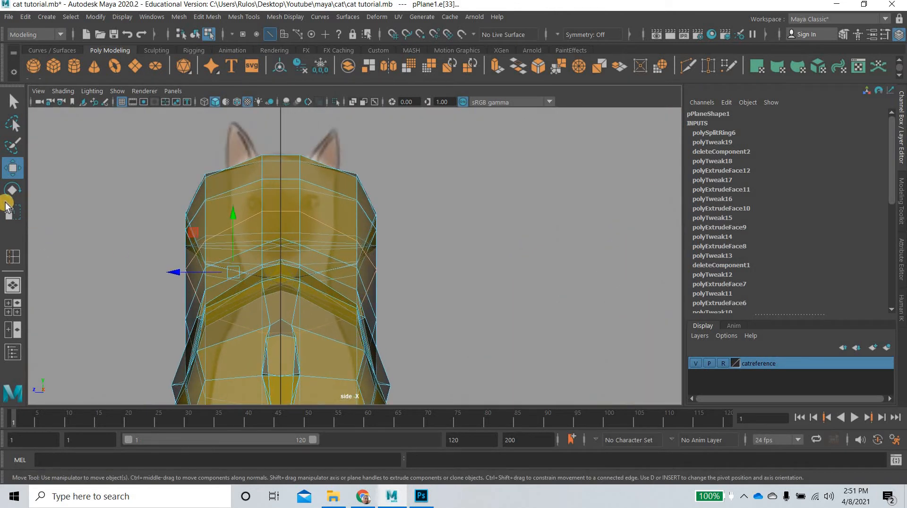
left_click(13, 211)
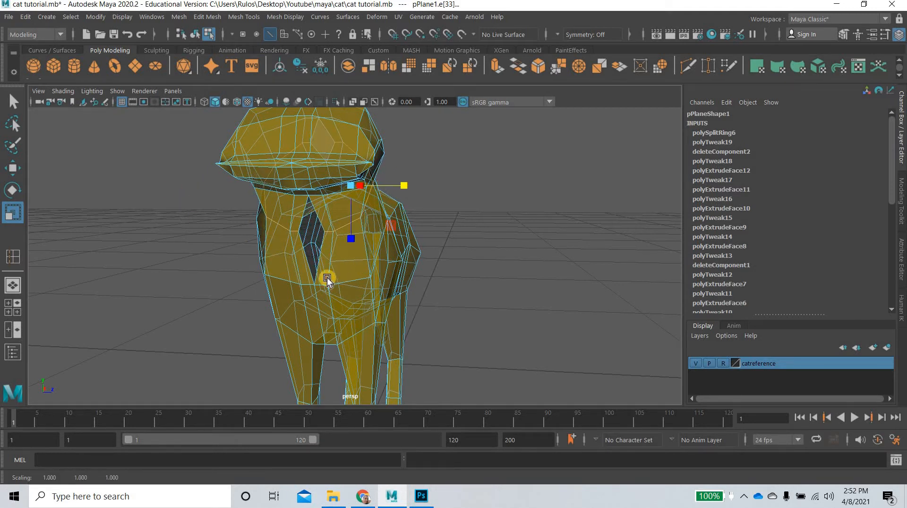
Drag the Scale manipulator to resize the selected chest edge loop
left_click_drag(327, 278, 257, 321)
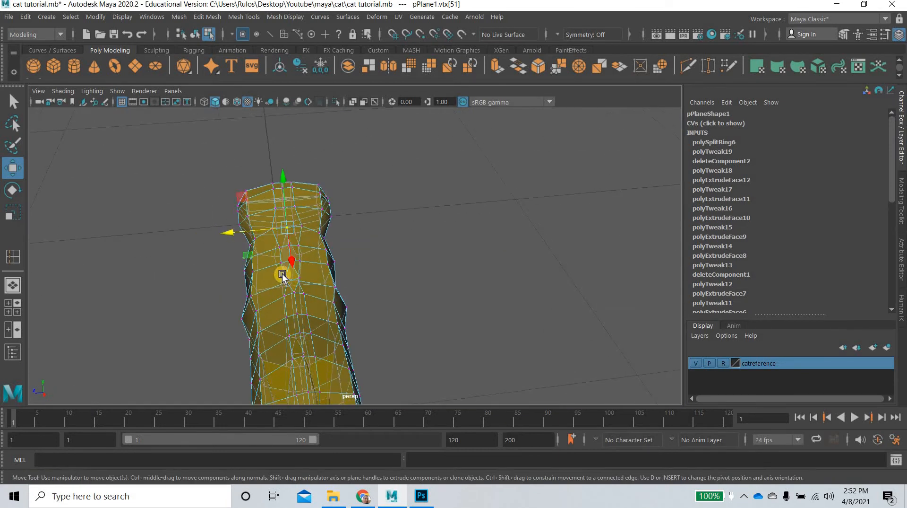
Reposition a chest vertex with several Move drags to even out the torso front
left_click_drag(283, 278, 268, 290)
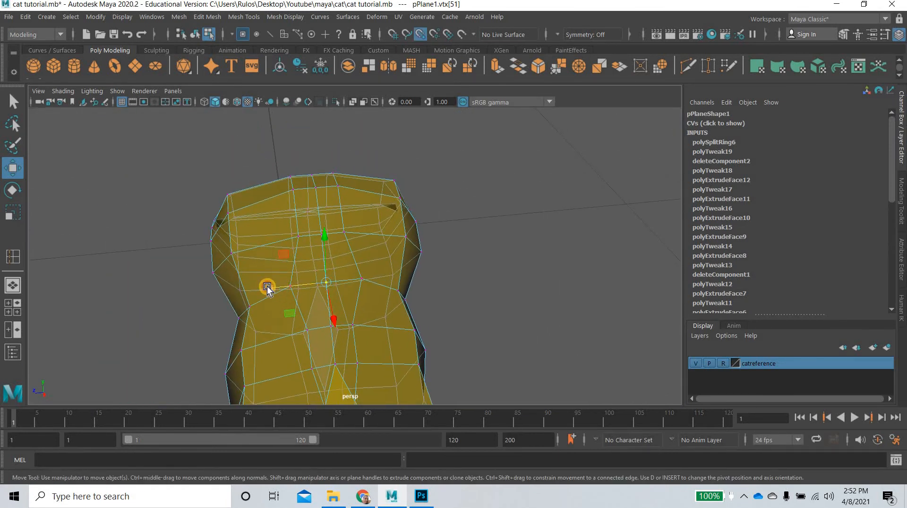
left_click_drag(267, 288, 301, 336)
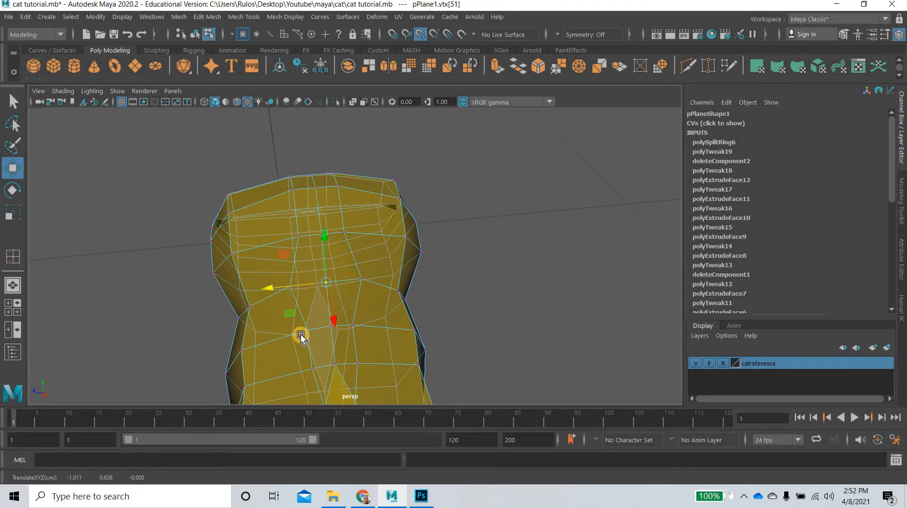
left_click_drag(301, 336, 416, 258)
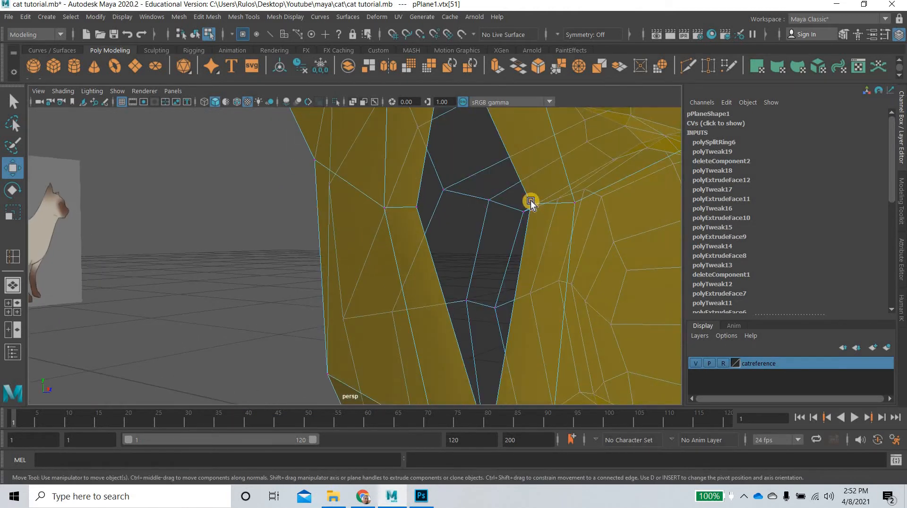
Move the vertices bordering the chest hole to close the gap, then orbit to check
left_click(529, 200)
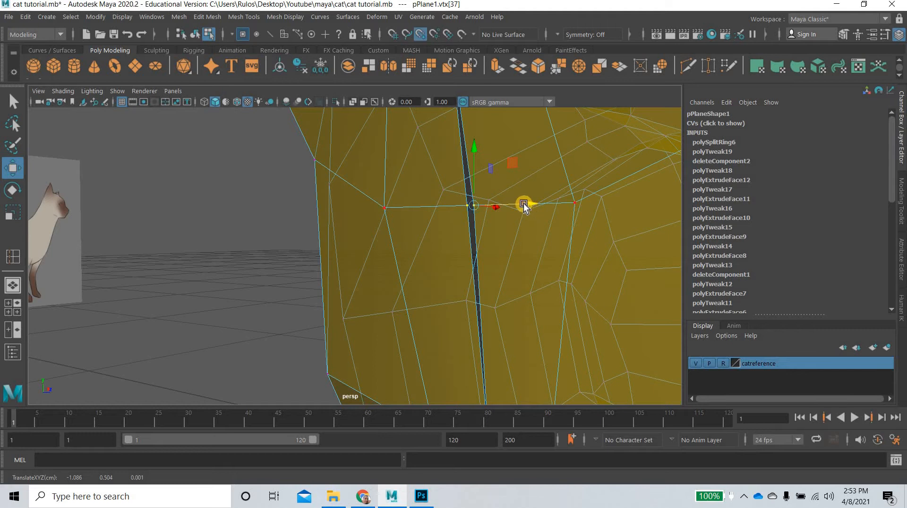
left_click_drag(523, 205, 455, 255)
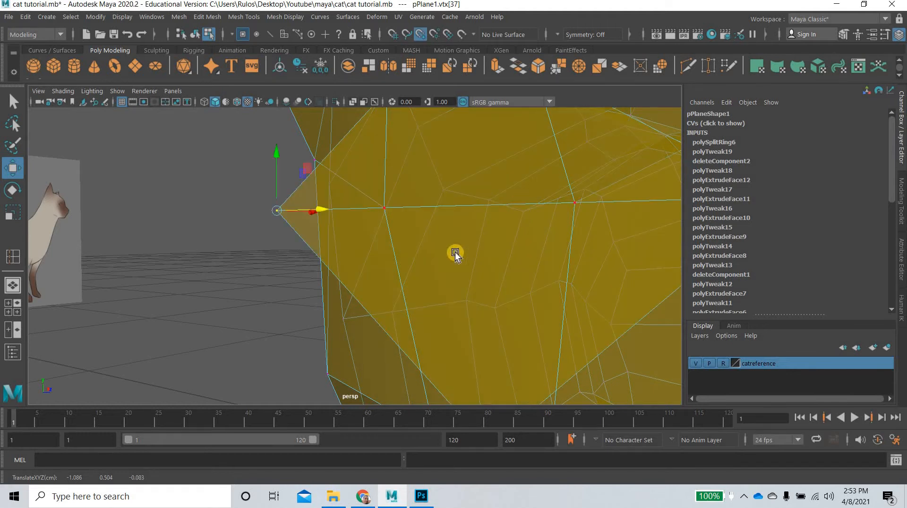
left_click_drag(456, 254, 417, 285)
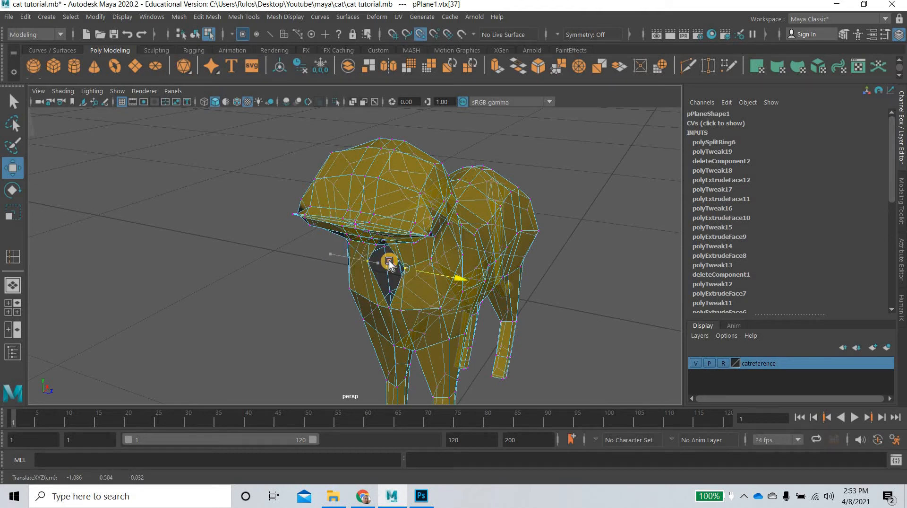
left_click_drag(387, 260, 387, 263)
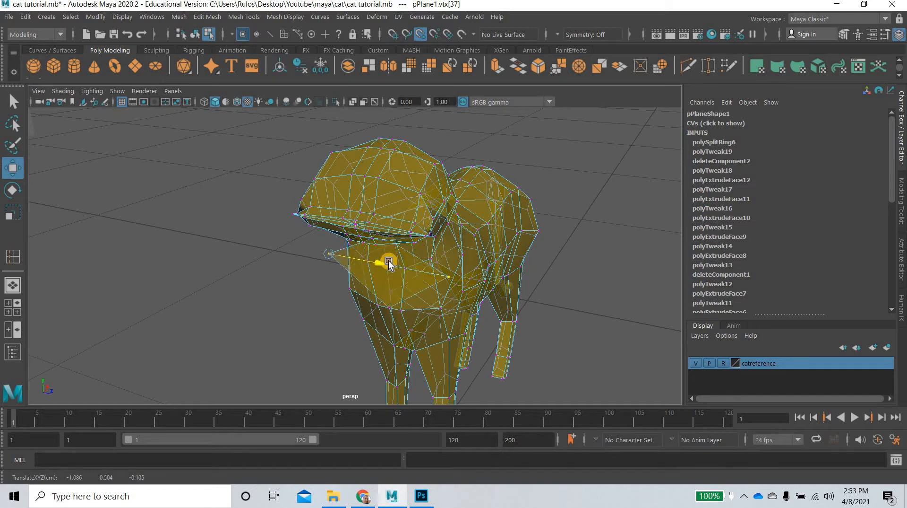
scroll("down", 3)
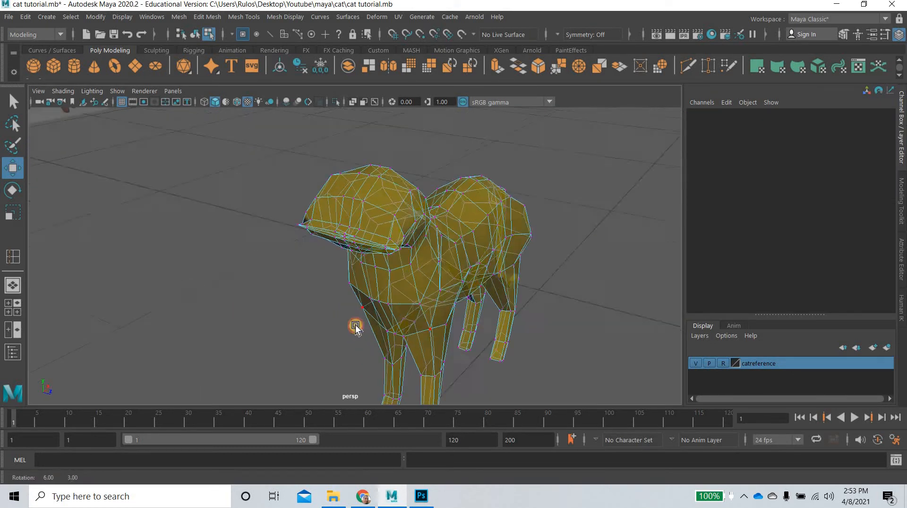
left_click_drag(356, 326, 399, 335)
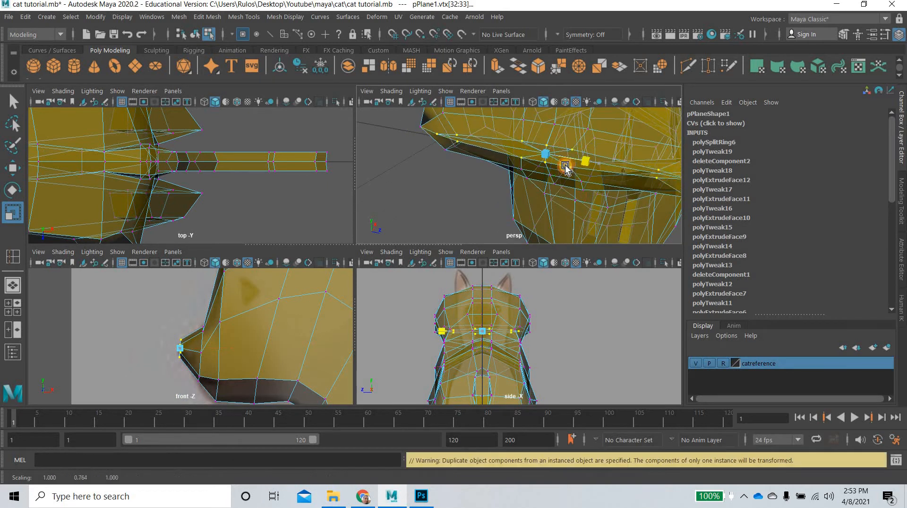
Scale the selected muzzle vertices in two passes, then select vertices on the head
left_click_drag(566, 165, 548, 167)
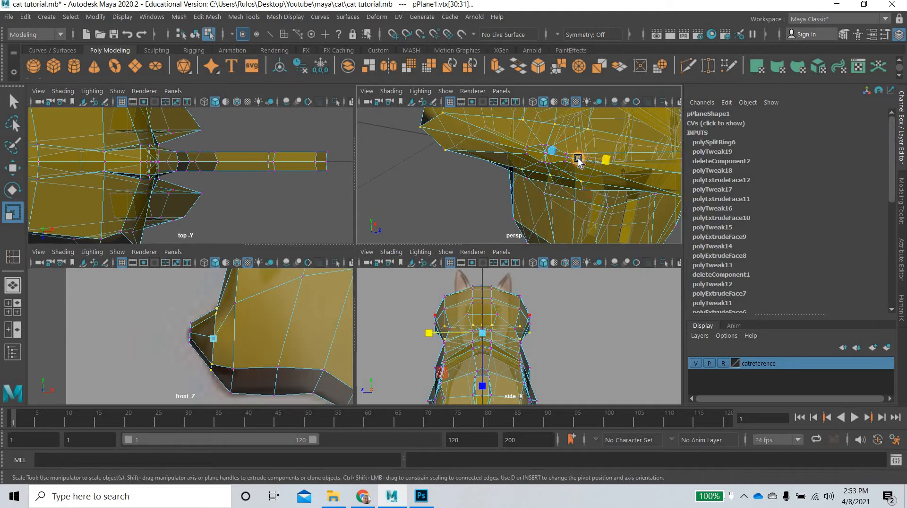
left_click_drag(579, 159, 562, 160)
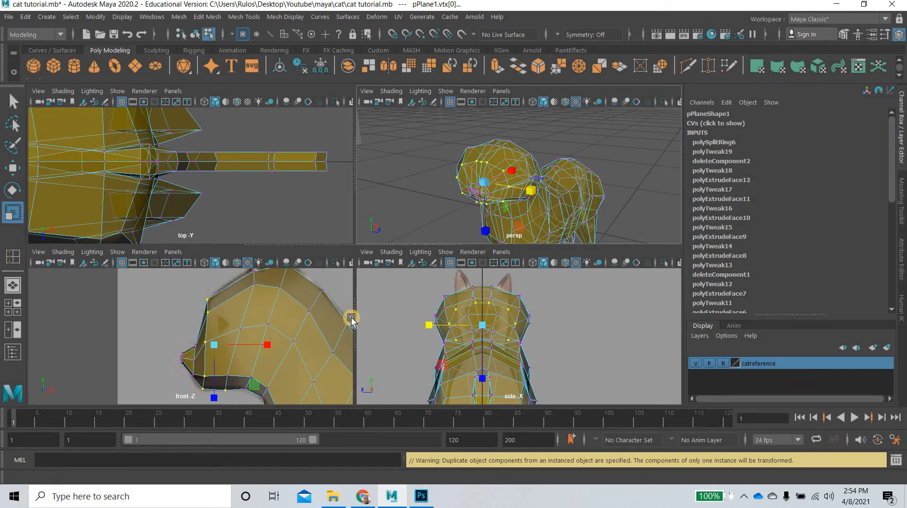
left_click(486, 240)
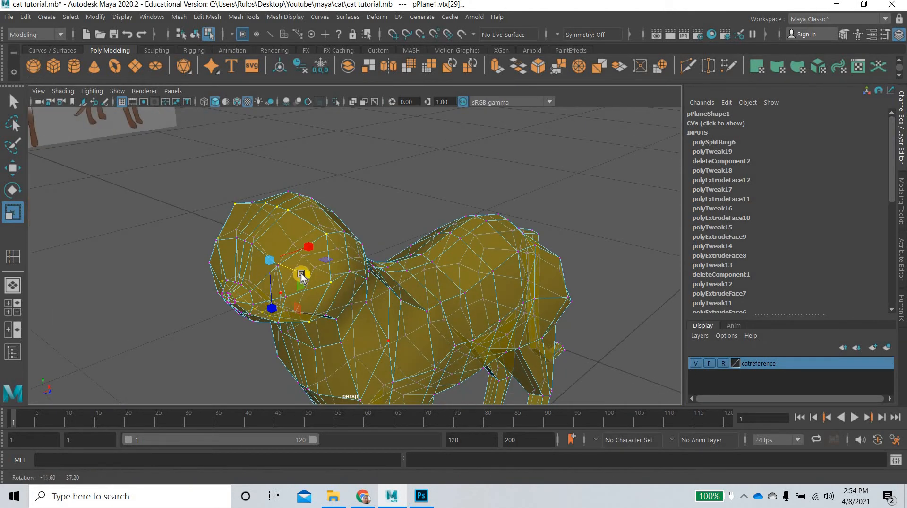
Orbit to the head, scale its vertices narrower, and select the jaw vertices
left_click_drag(301, 273, 295, 270)
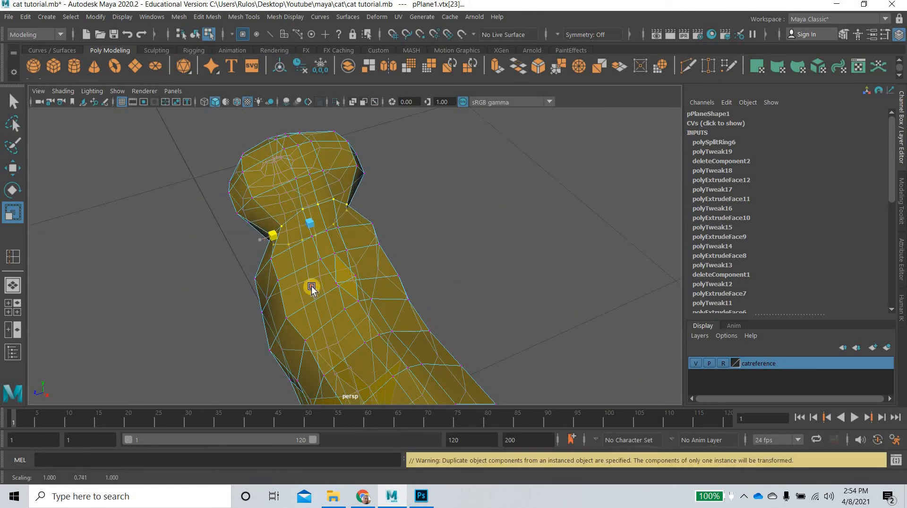
left_click_drag(313, 286, 386, 237)
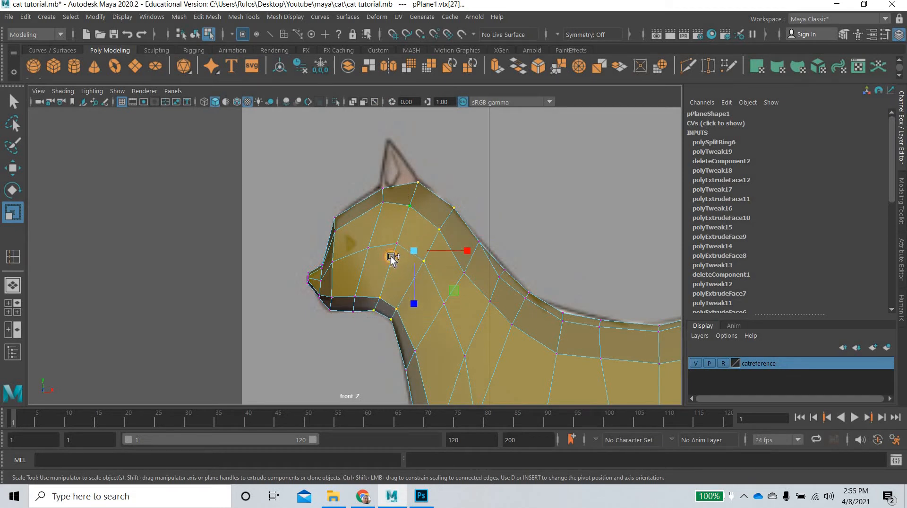
key("space")
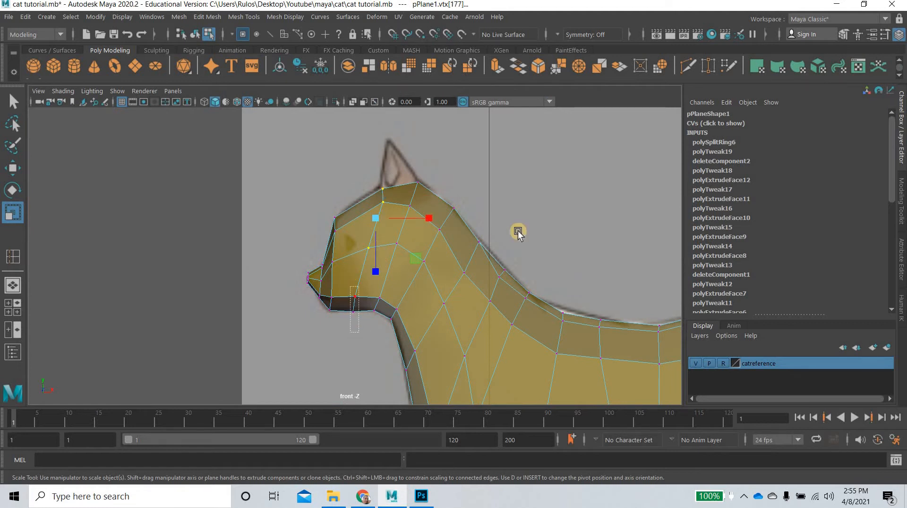
left_click_drag(518, 235, 351, 327)
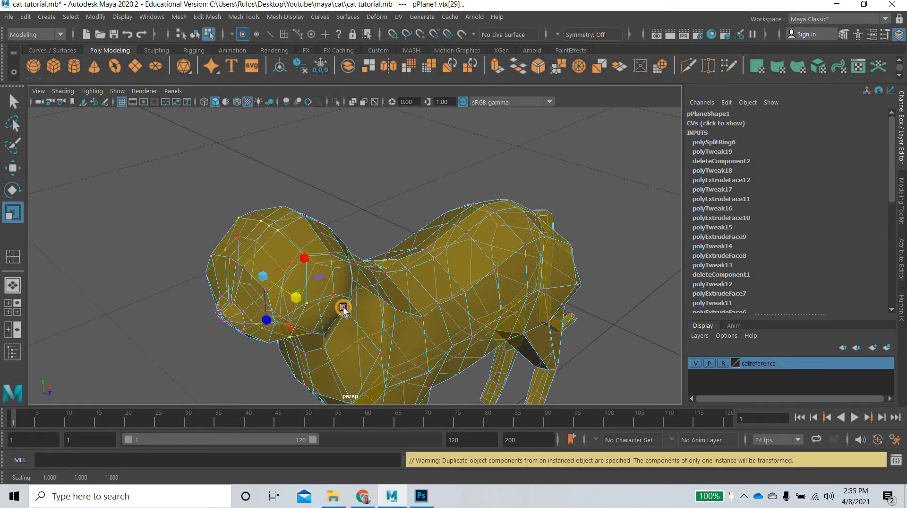
Refine head and body vertices, then move a belly seam vertex onto the centre line
left_click_drag(345, 310, 313, 318)
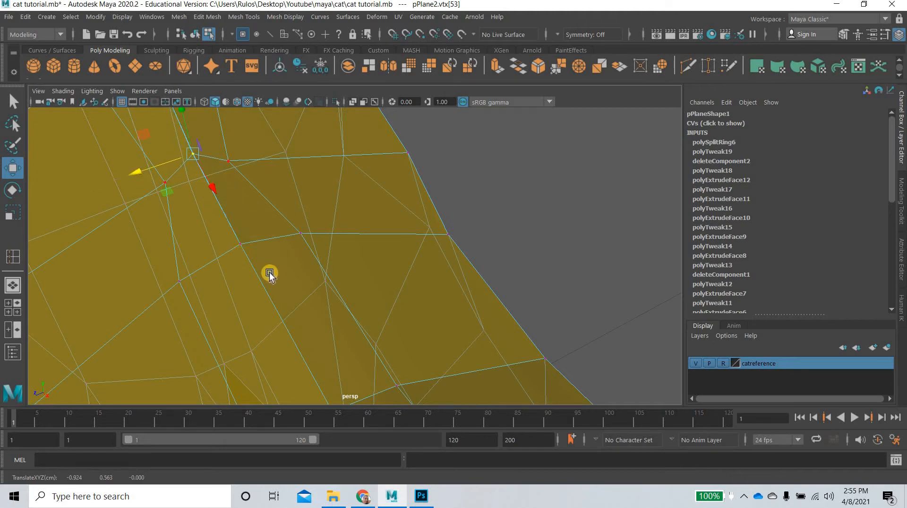
left_click_drag(269, 273, 420, 229)
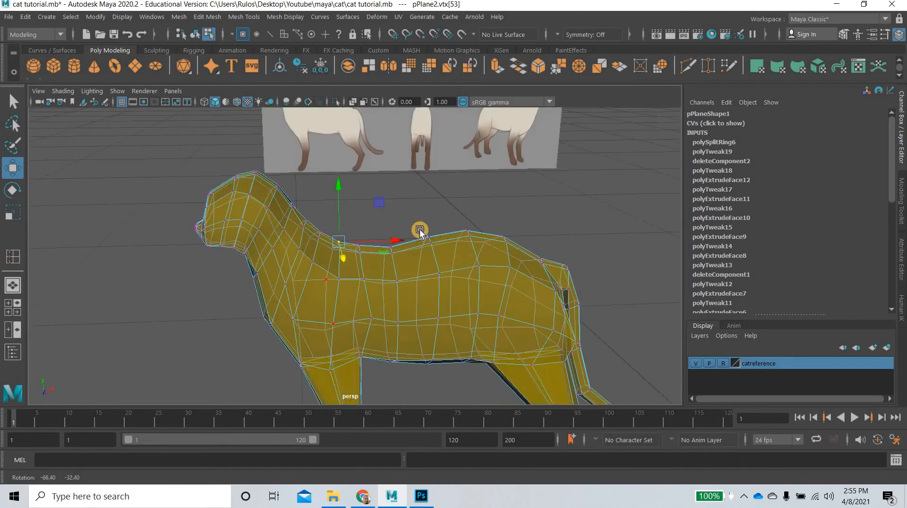
left_click_drag(419, 229, 453, 203)
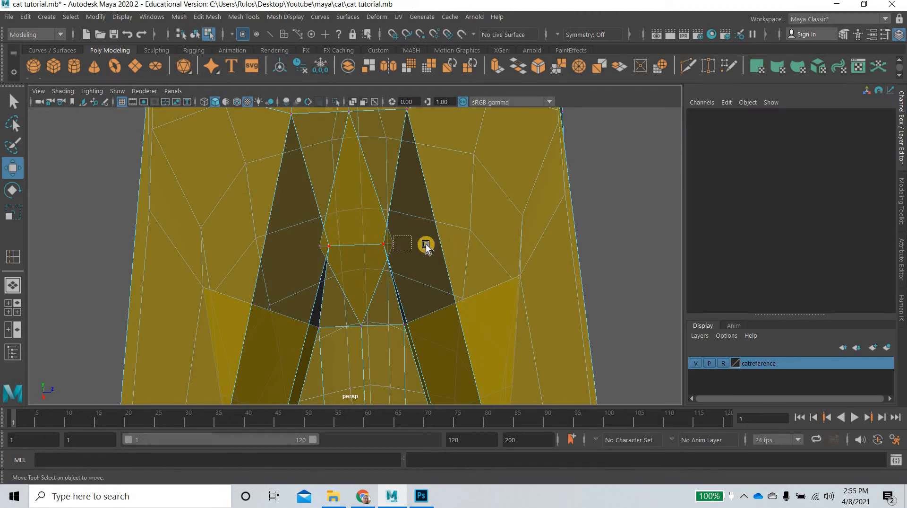
left_click_drag(426, 243, 393, 240)
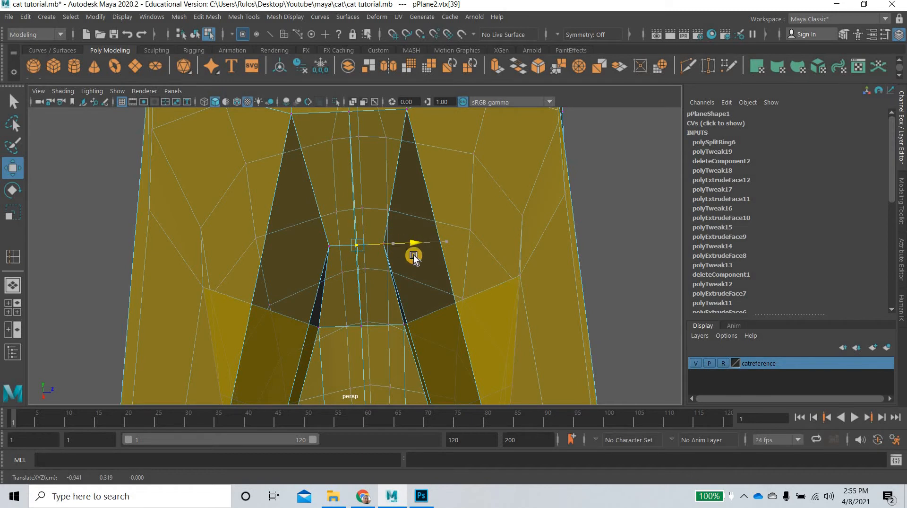
left_click_drag(414, 255, 345, 347)
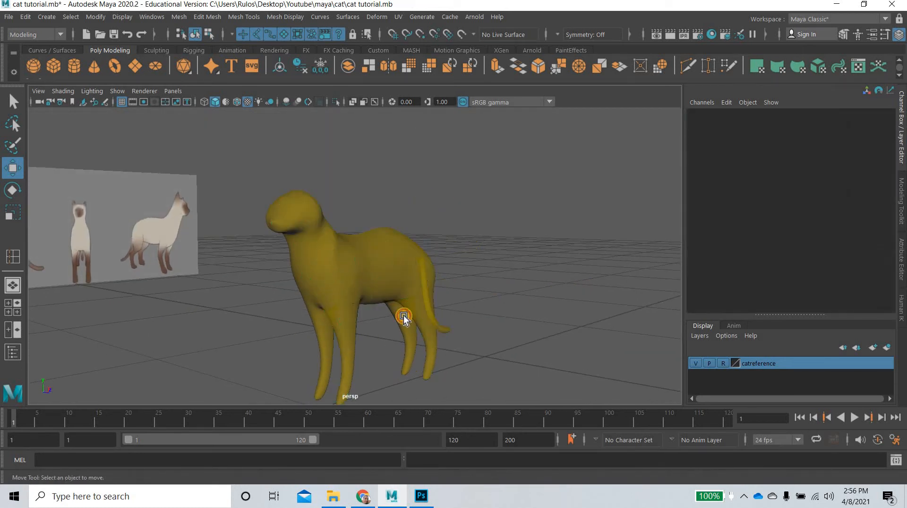
Select the cat mesh and switch to face selection from the right-click menu
left_click(405, 316)
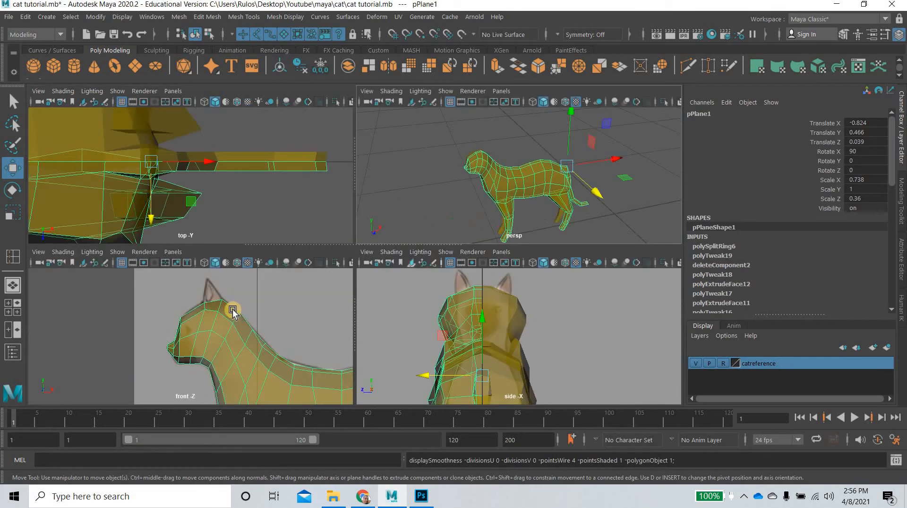
right_click(232, 309)
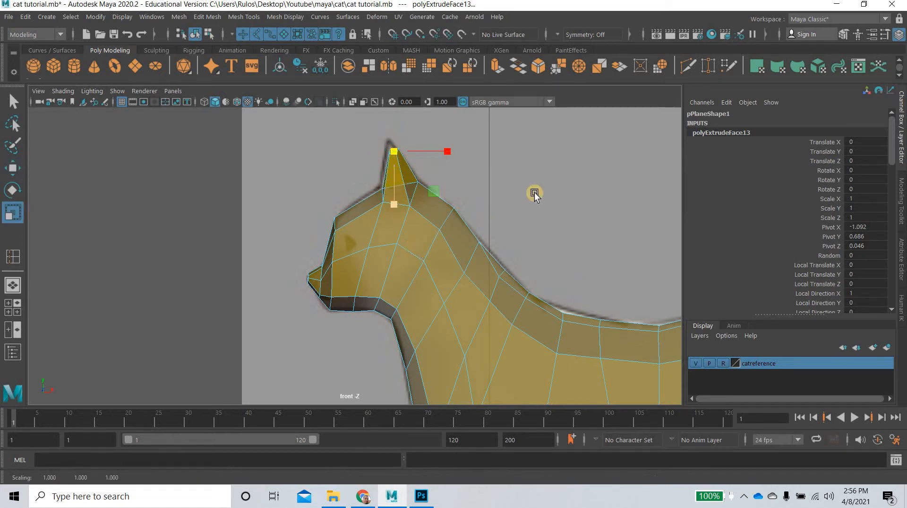
left_click_drag(534, 194, 394, 287)
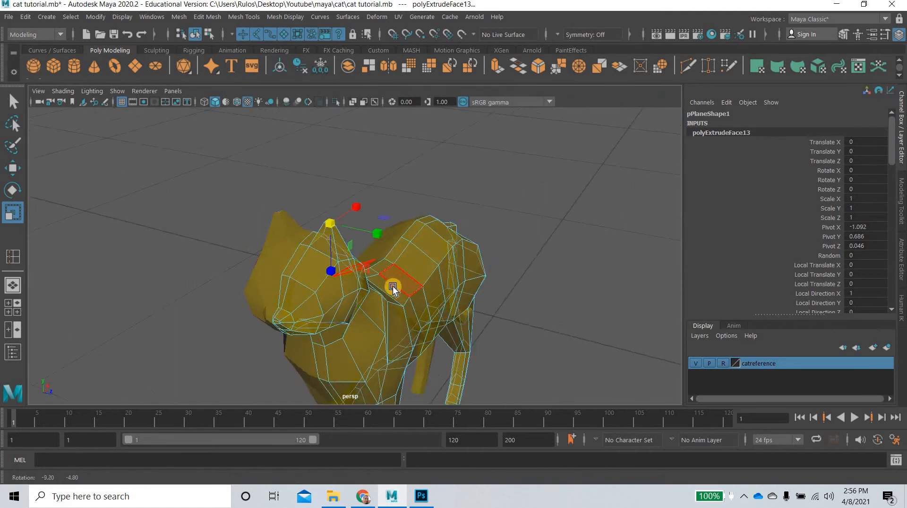
left_click_drag(393, 286, 292, 261)
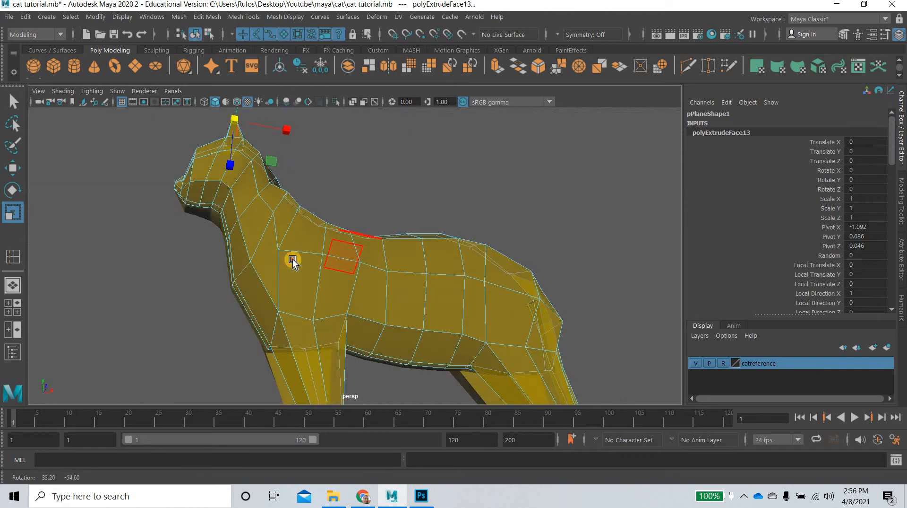
left_click_drag(292, 260, 353, 315)
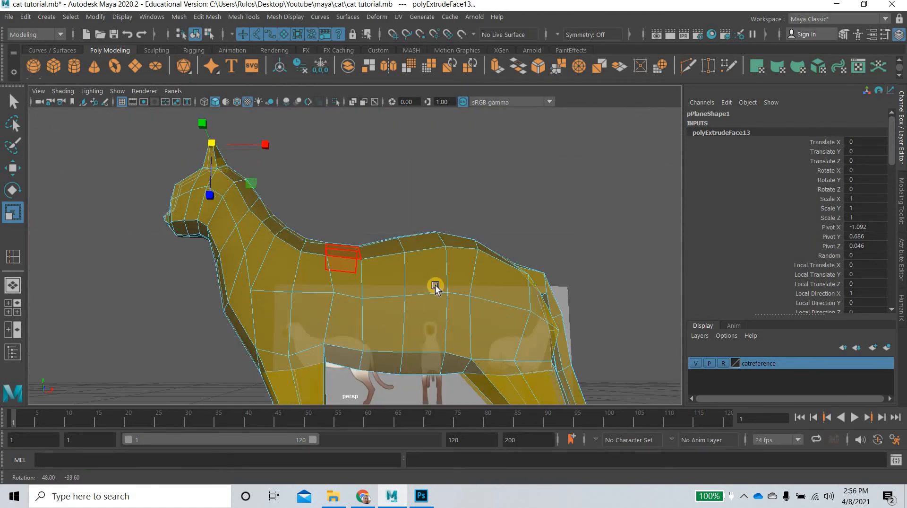
key("space")
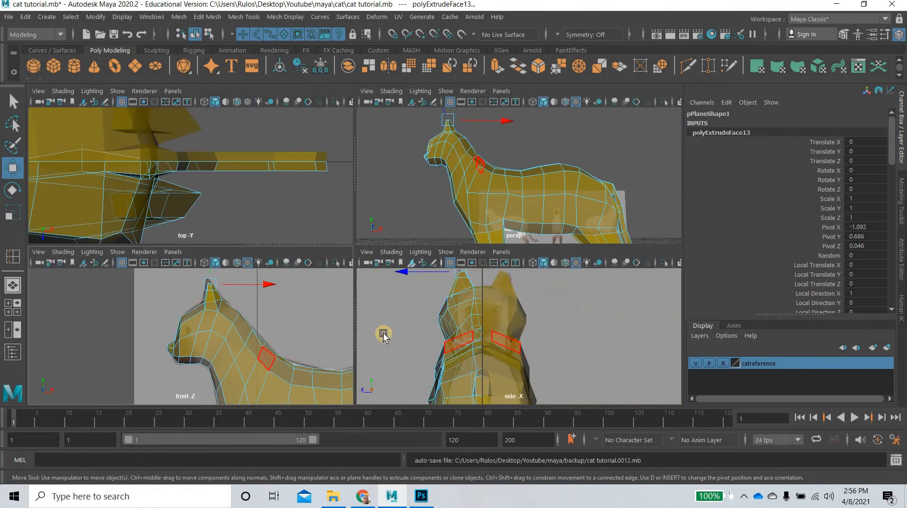
key("space")
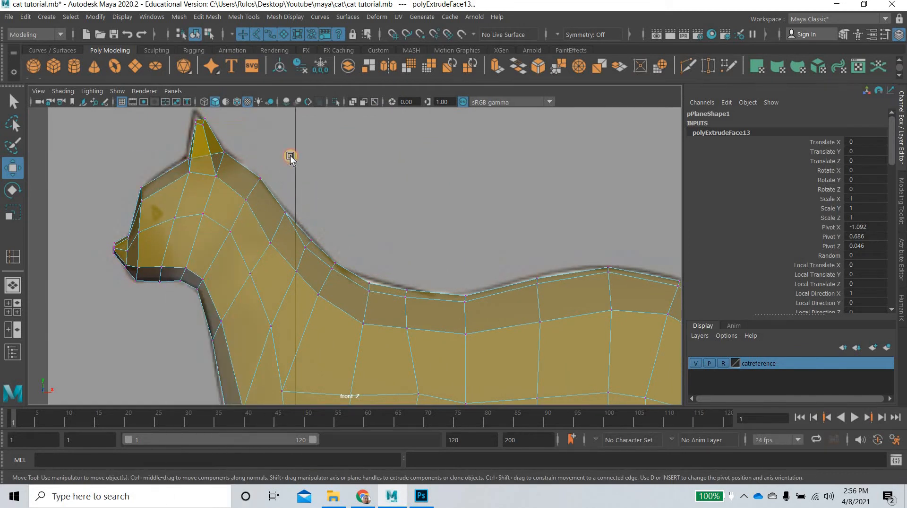
left_click(256, 180)
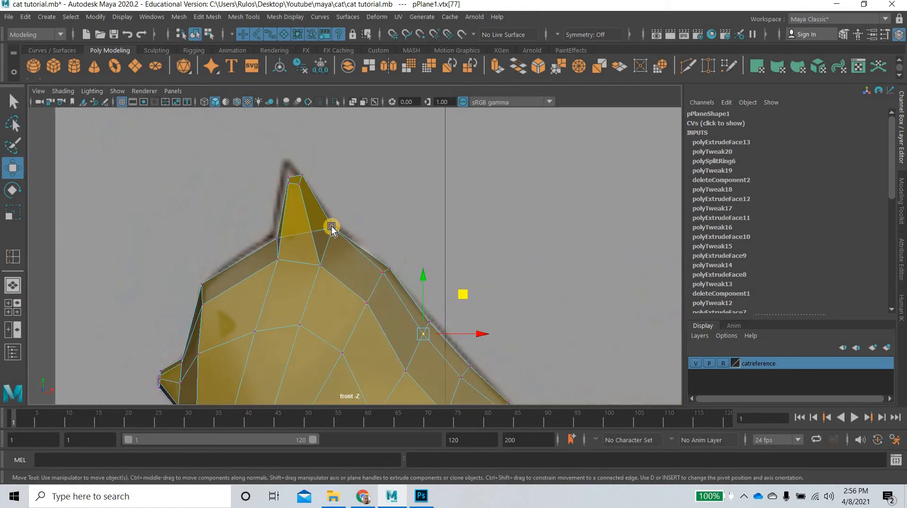
Drag the ear, head, chin, neck and chest vertices onto the reference outline
left_click_drag(332, 226, 288, 240)
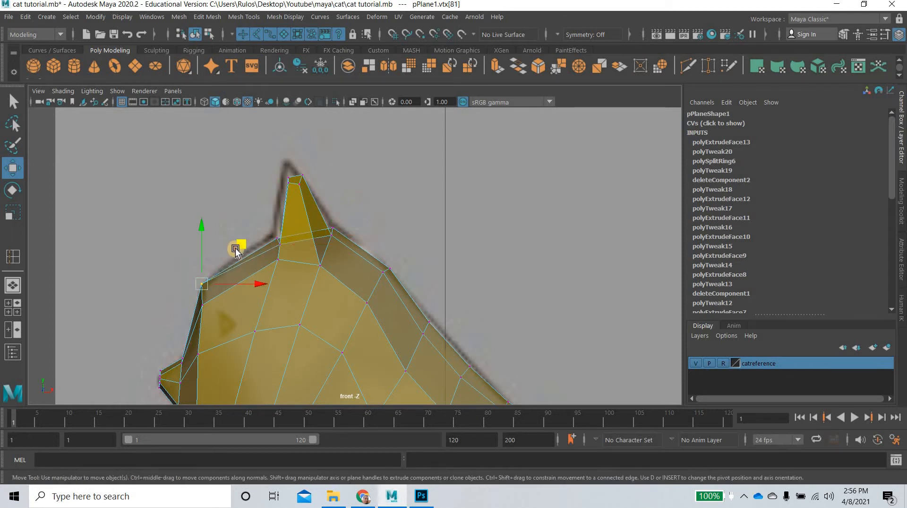
left_click_drag(237, 243, 322, 178)
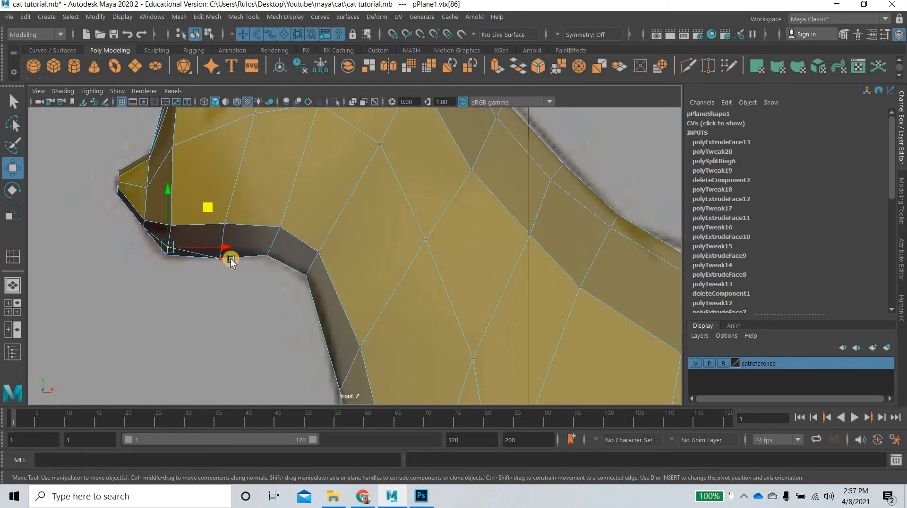
left_click_drag(231, 259, 260, 216)
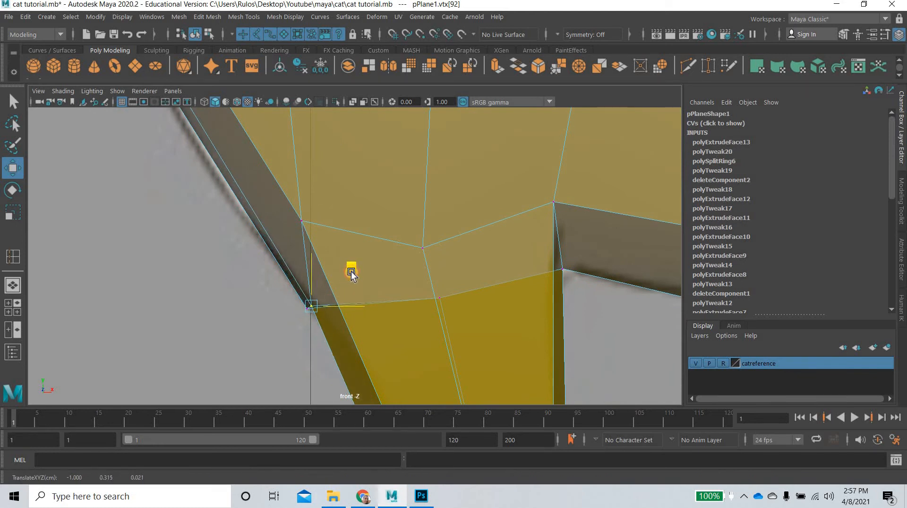
left_click_drag(351, 272, 307, 306)
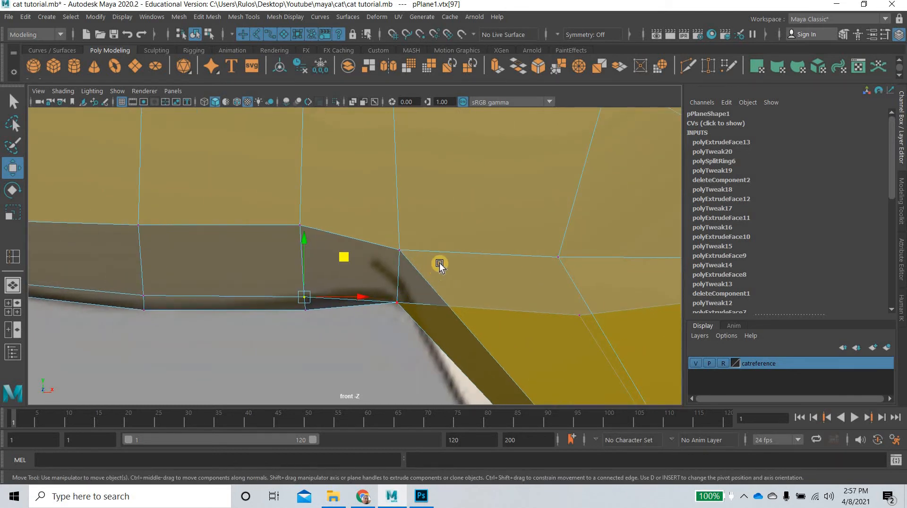
left_click_drag(304, 296, 400, 292)
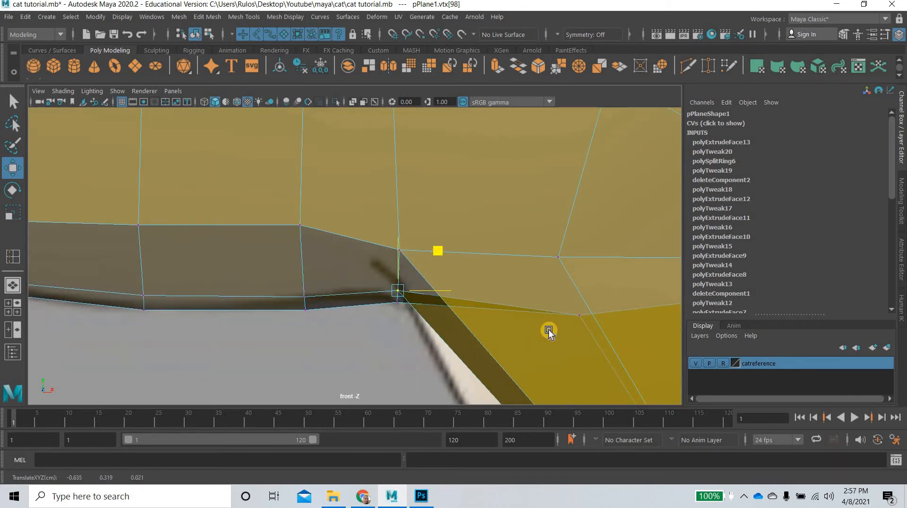
Align the face-edge and muzzle vertices to the outline, then marquee-select the nose vertices
scroll("down", 3)
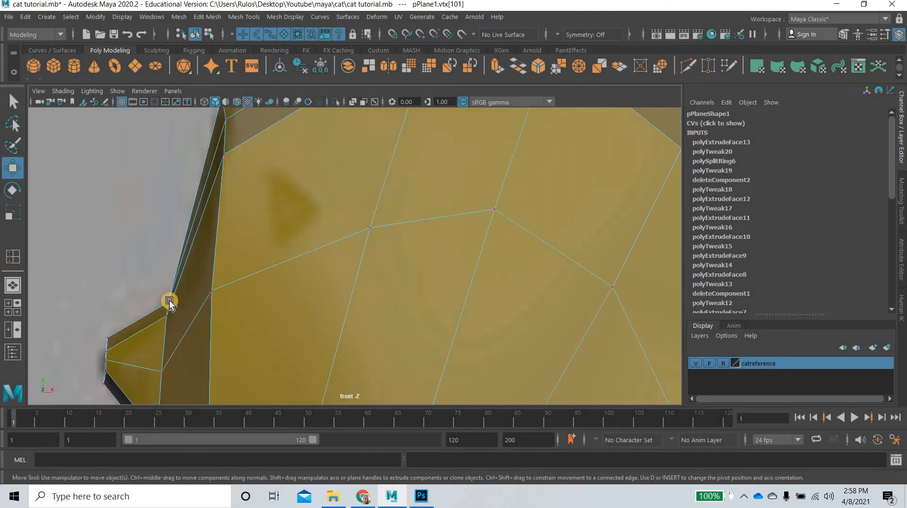
left_click_drag(170, 300, 166, 305)
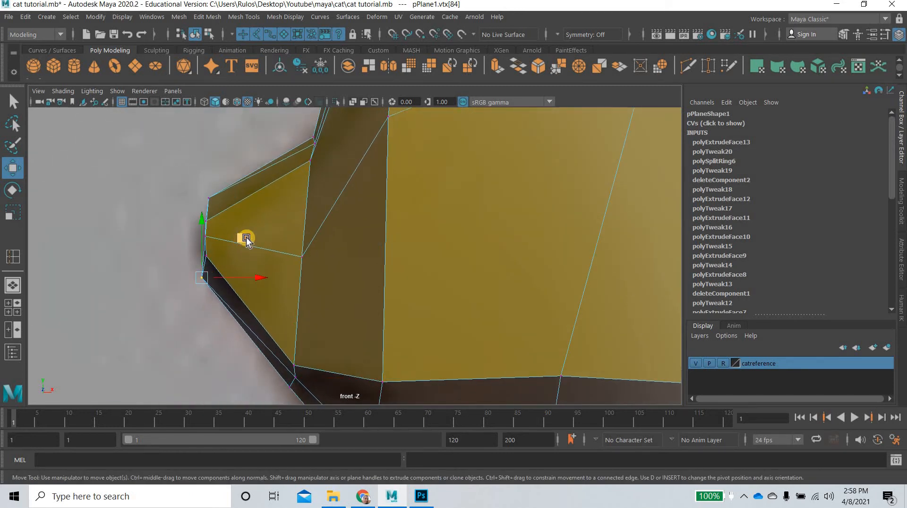
left_click_drag(246, 237, 210, 200)
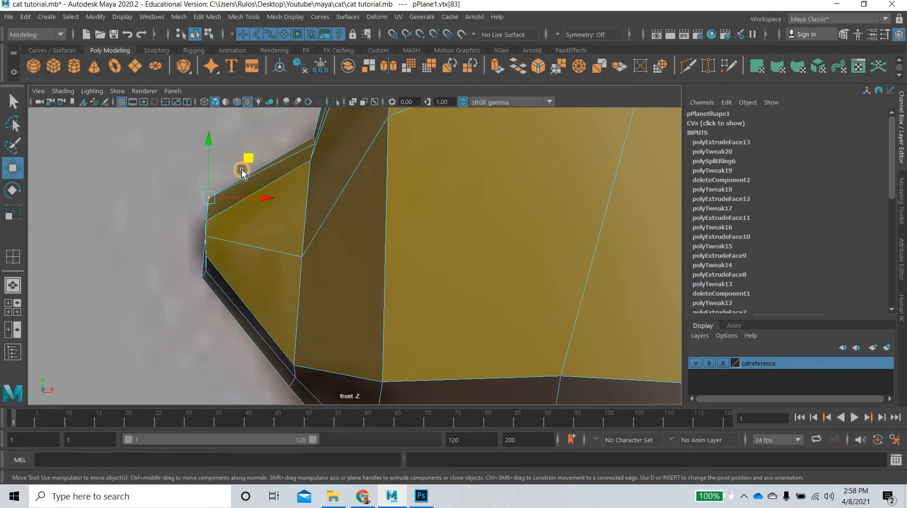
left_click_drag(242, 171, 341, 190)
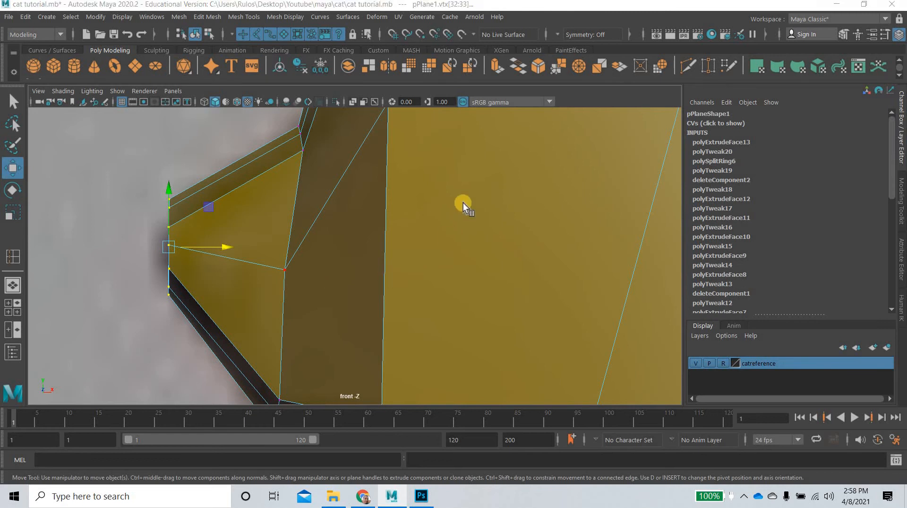
left_click_drag(463, 207, 232, 333)
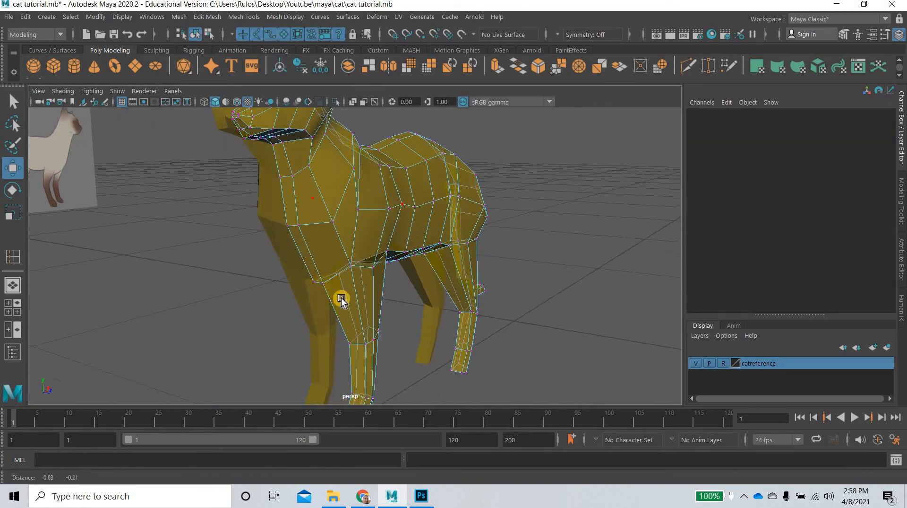
Move the vertex where the front leg meets the chest and two centre-line vertices
left_click_drag(341, 298, 381, 282)
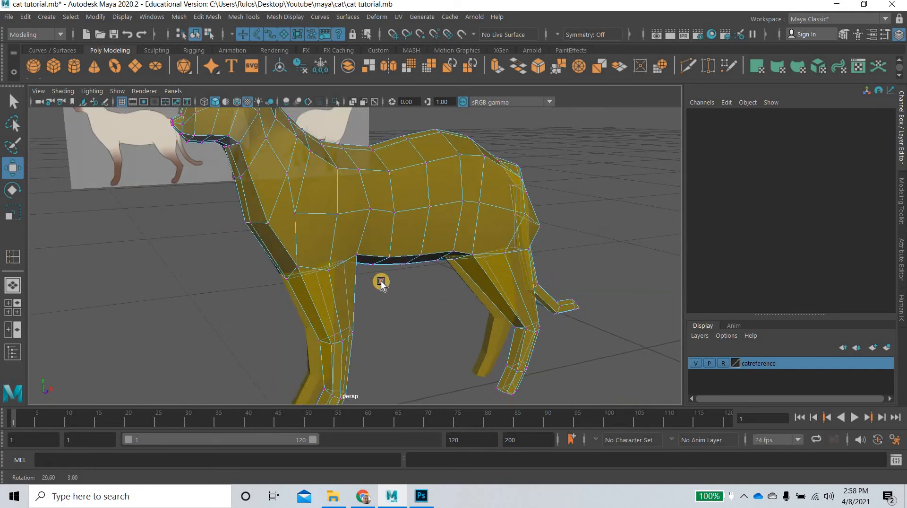
left_click_drag(381, 284, 417, 262)
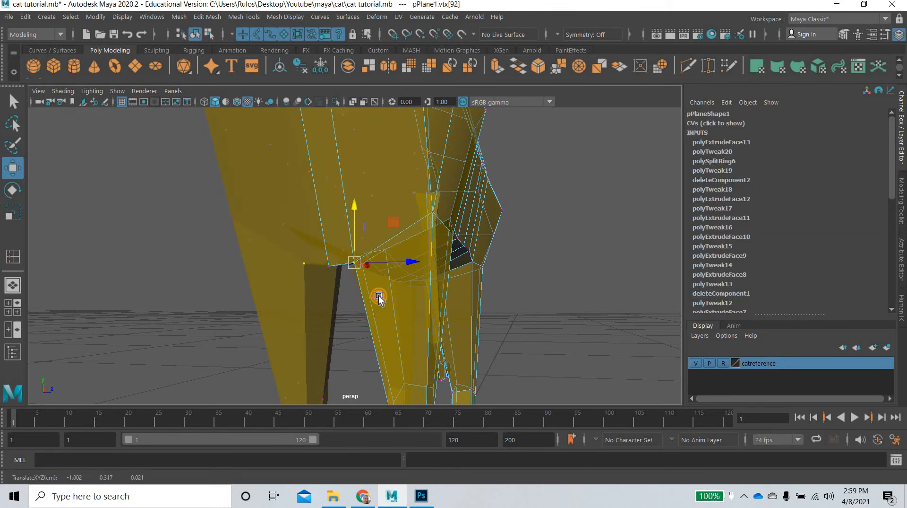
left_click_drag(379, 296, 296, 317)
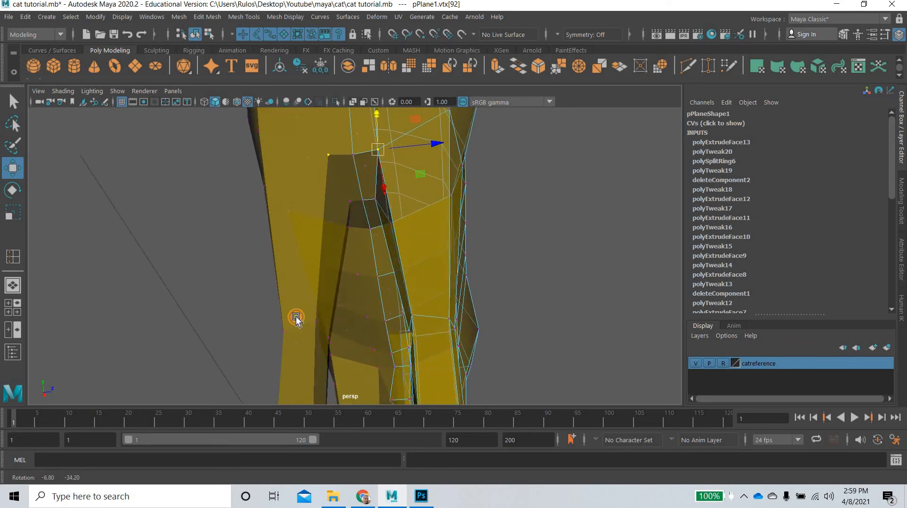
left_click_drag(295, 319, 327, 365)
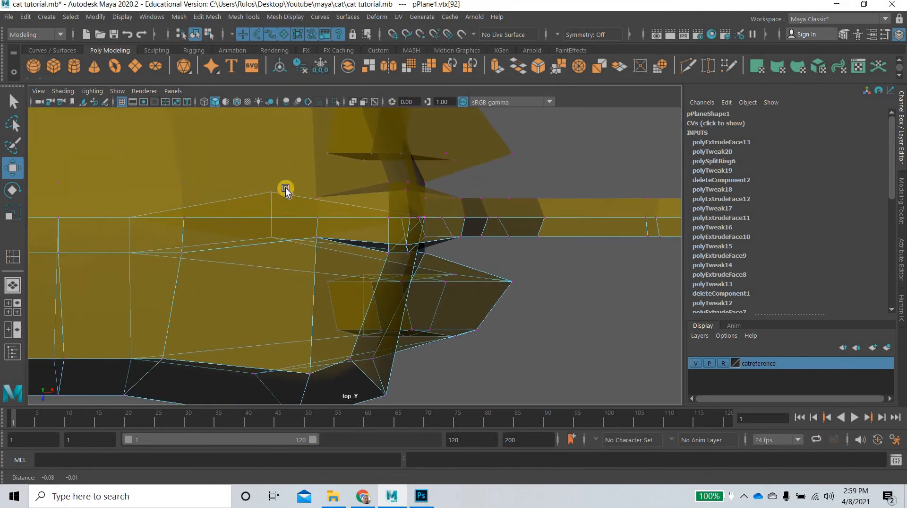
left_click_drag(285, 189, 274, 232)
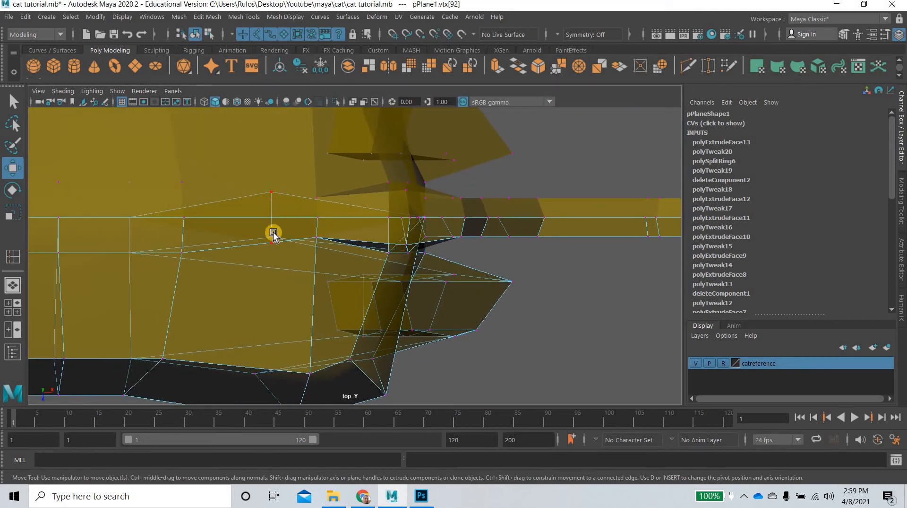
left_click_drag(272, 232, 271, 258)
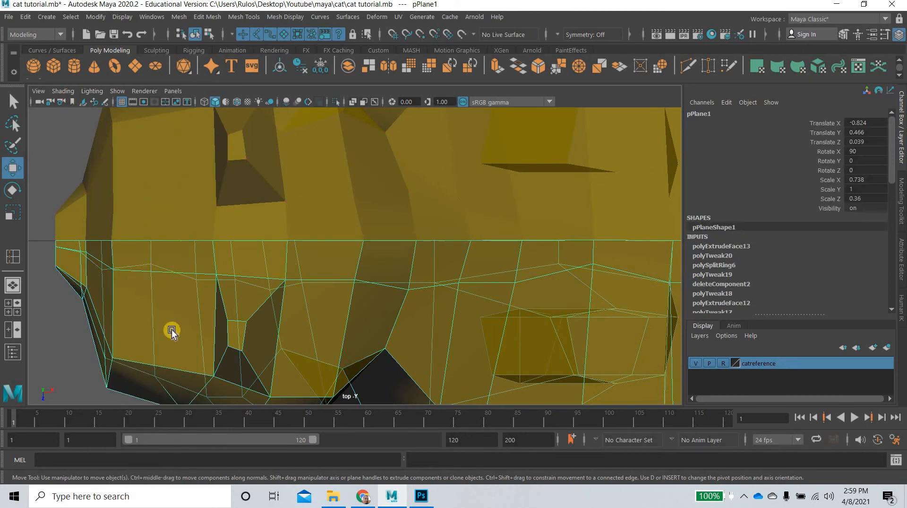
Duplicate Special the cat half as a mirrored copy, then Mesh > Combine both halves
left_click(22, 44)
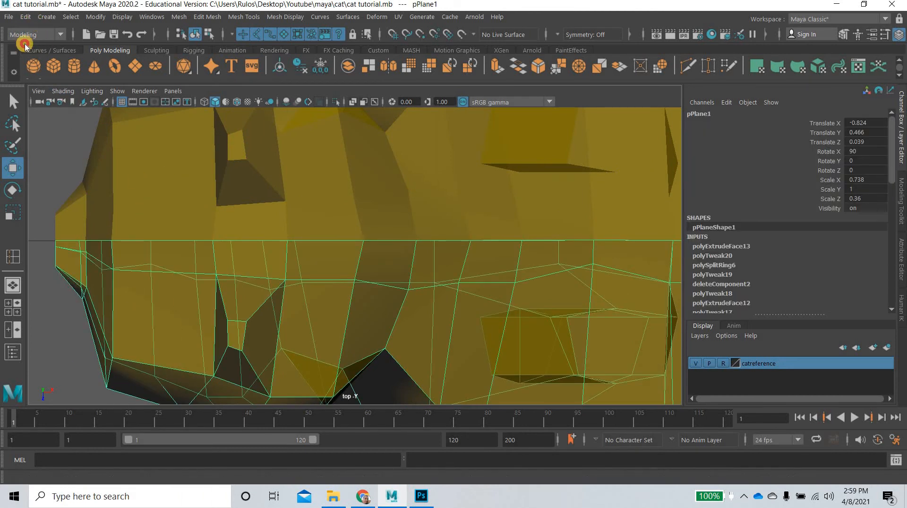
left_click(25, 17)
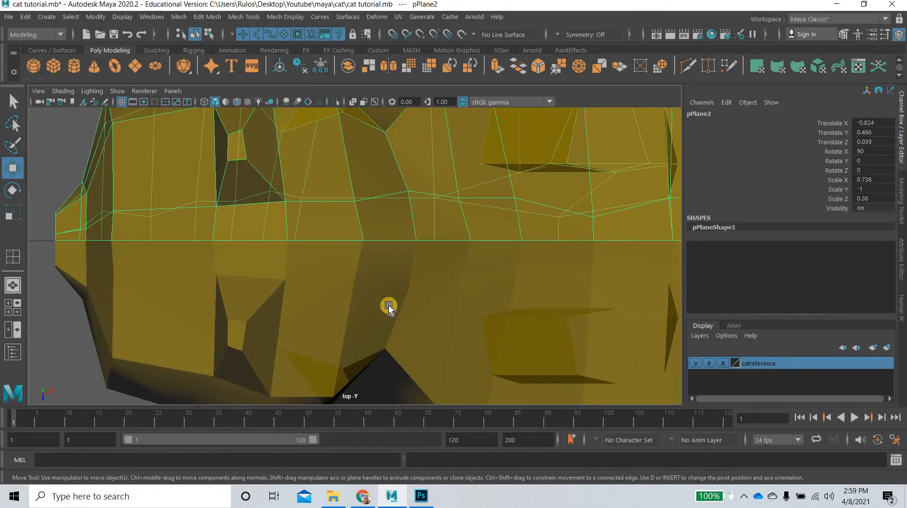
scroll("down", 3)
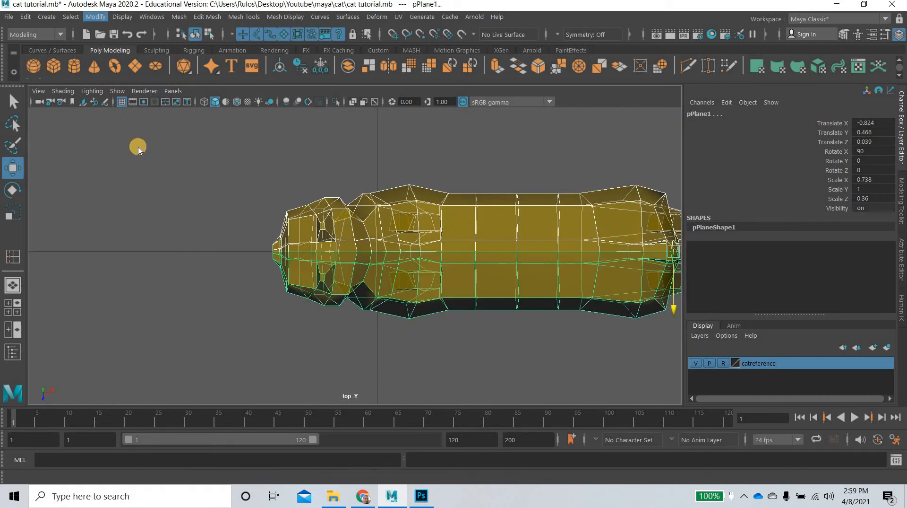
left_click(178, 16)
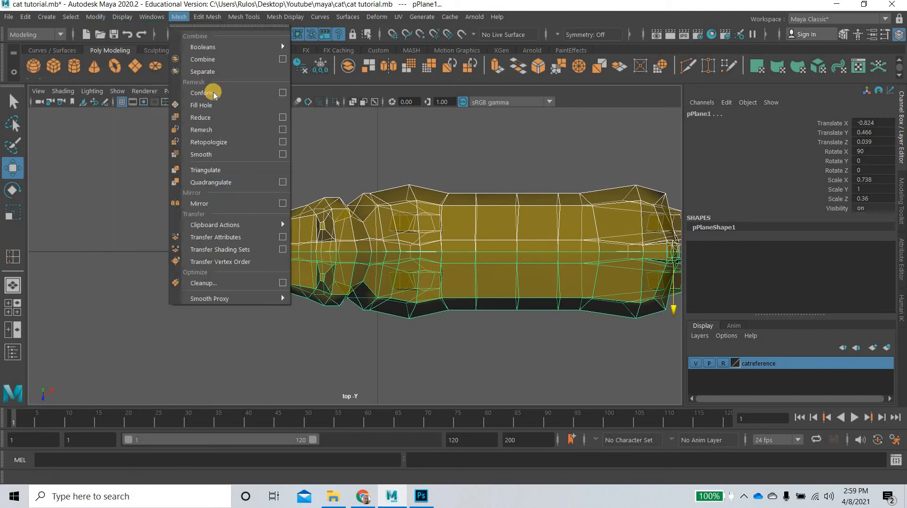
left_click(202, 59)
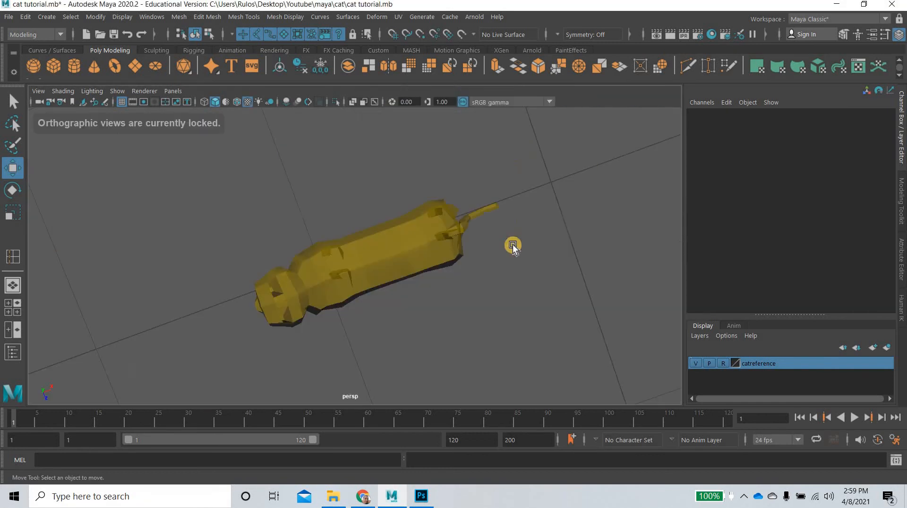
Select the combined cat mesh, preview its smoothed shape, and show its cat material attributes
left_click_drag(513, 244, 439, 230)
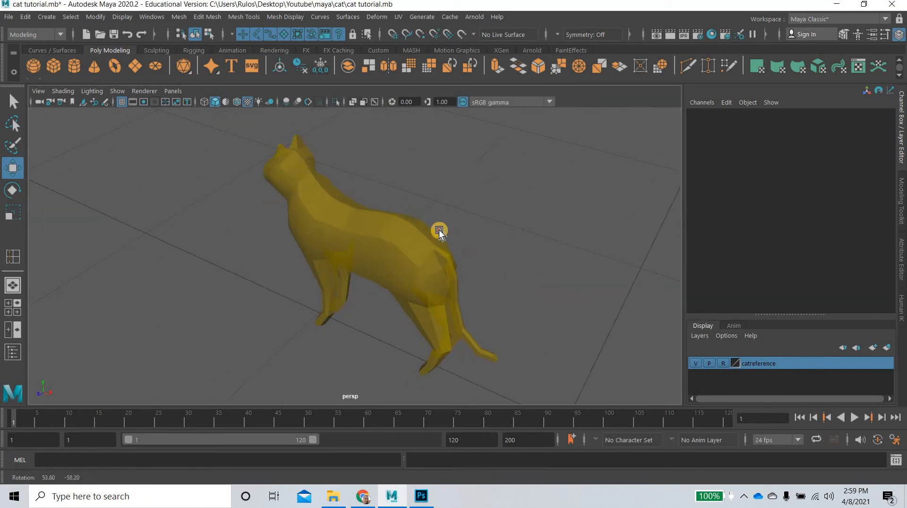
left_click(439, 231)
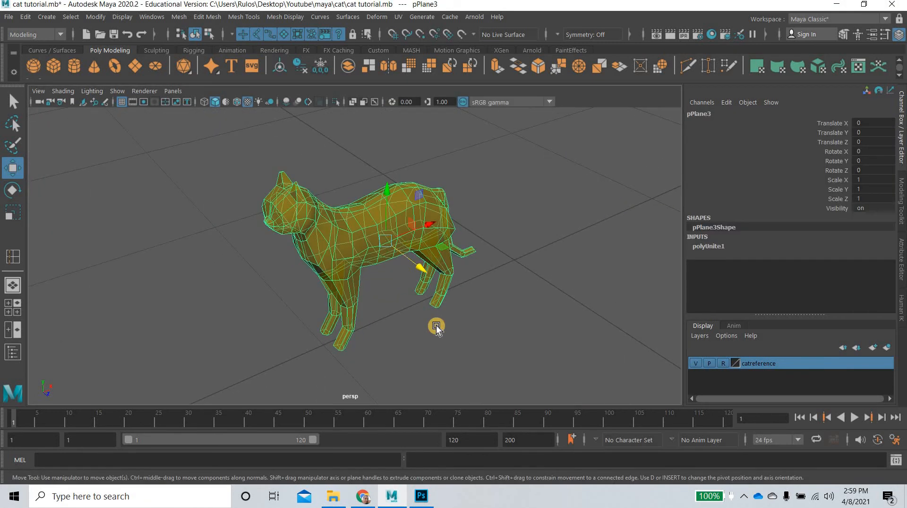
left_click(437, 326)
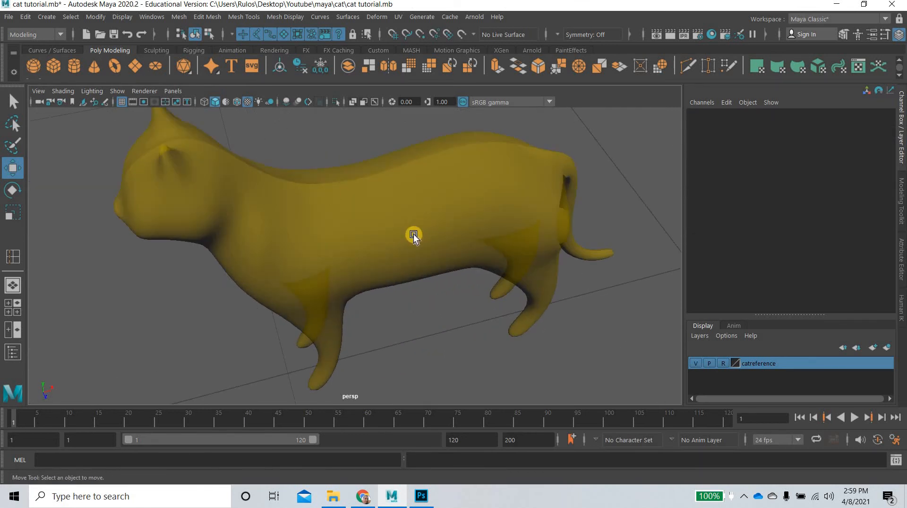
left_click(414, 236)
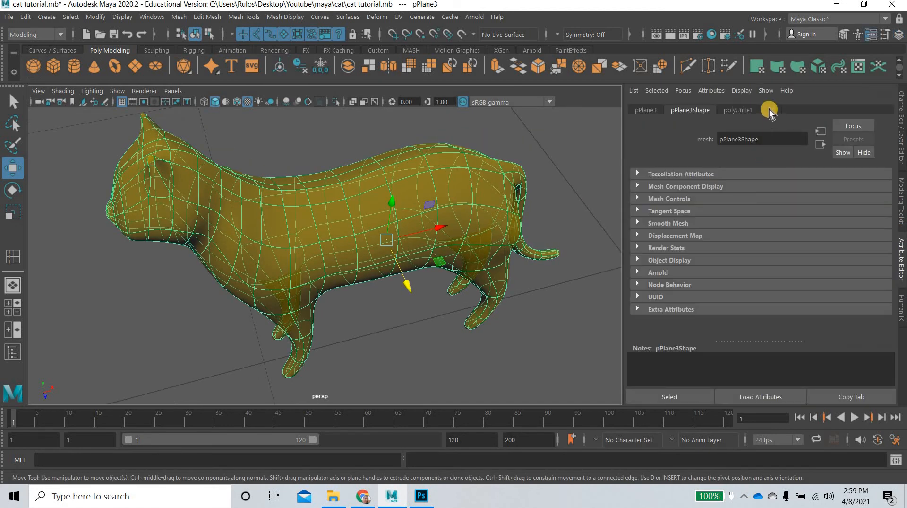
left_click(769, 110)
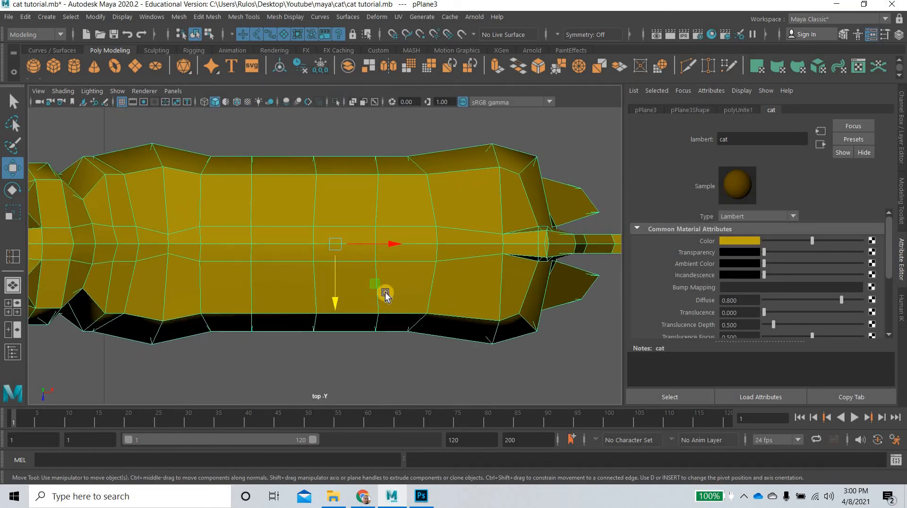
In vertex mode, pick a belly seam vertex and toggle wireframe then shaded display
right_click(386, 293)
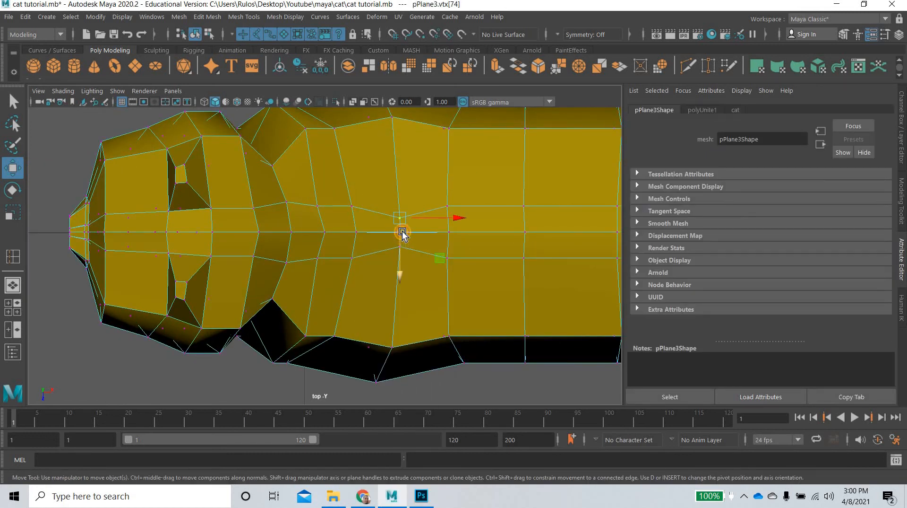
left_click_drag(400, 235, 400, 245)
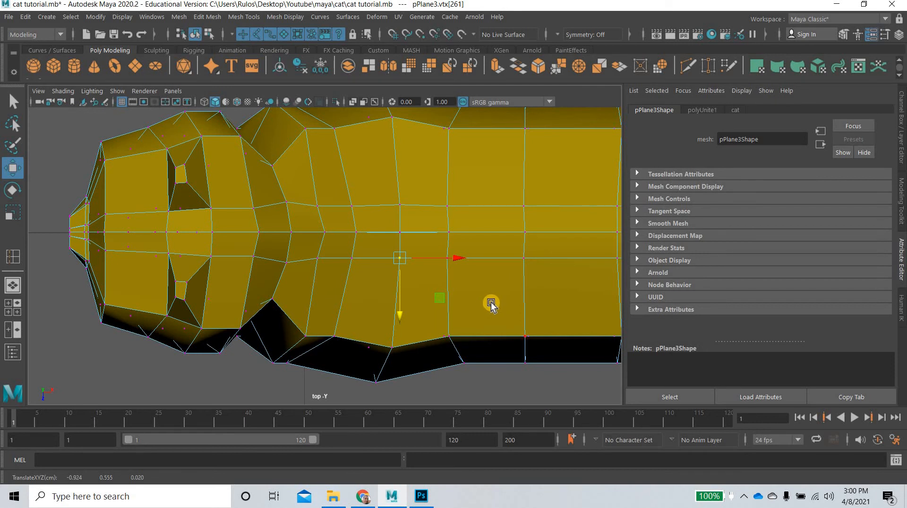
key("4")
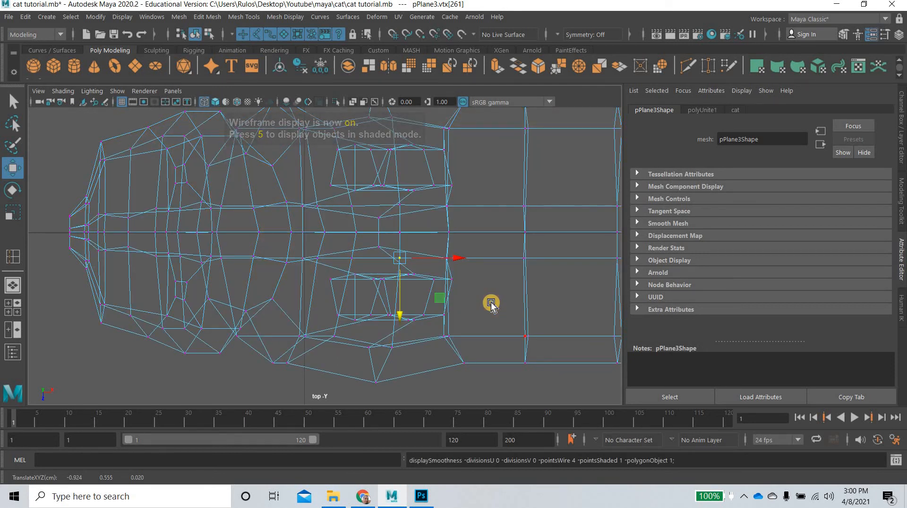
key("5")
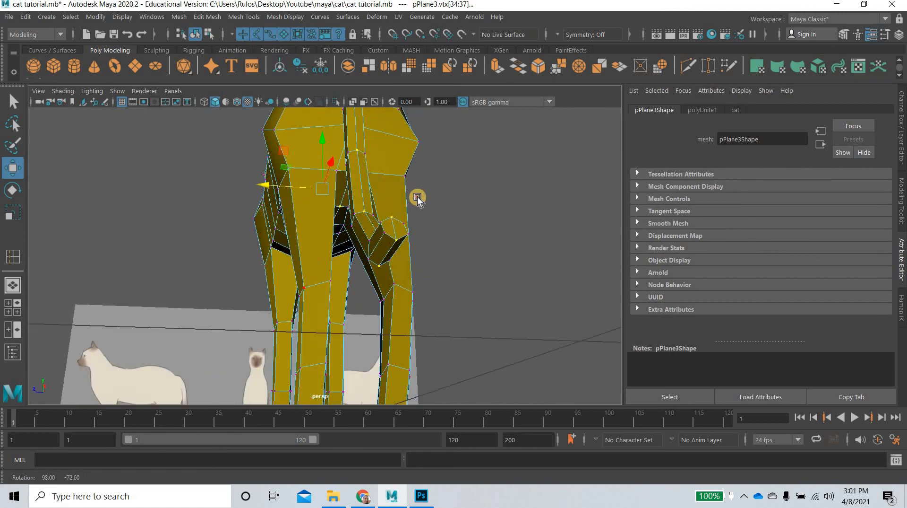
Orbit around the chest and neck seam, then switch to the Scale tool
left_click_drag(416, 197, 554, 209)
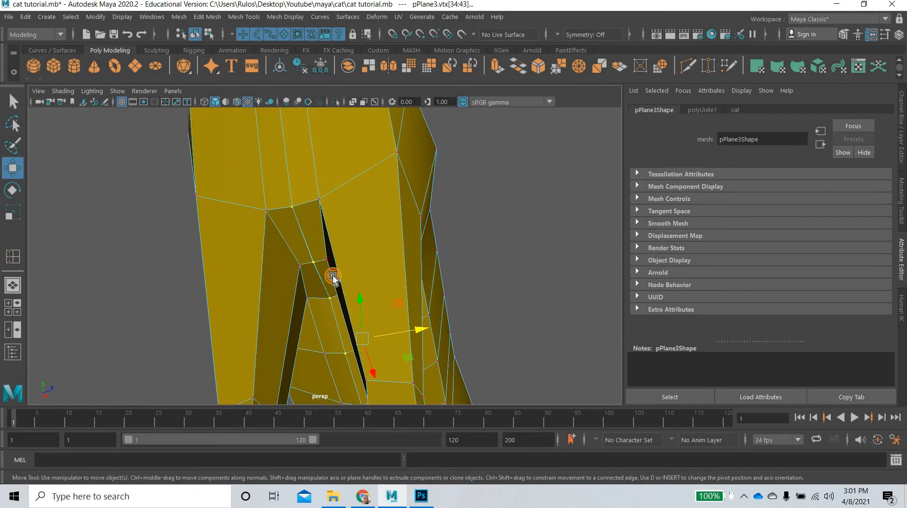
left_click_drag(333, 277, 282, 305)
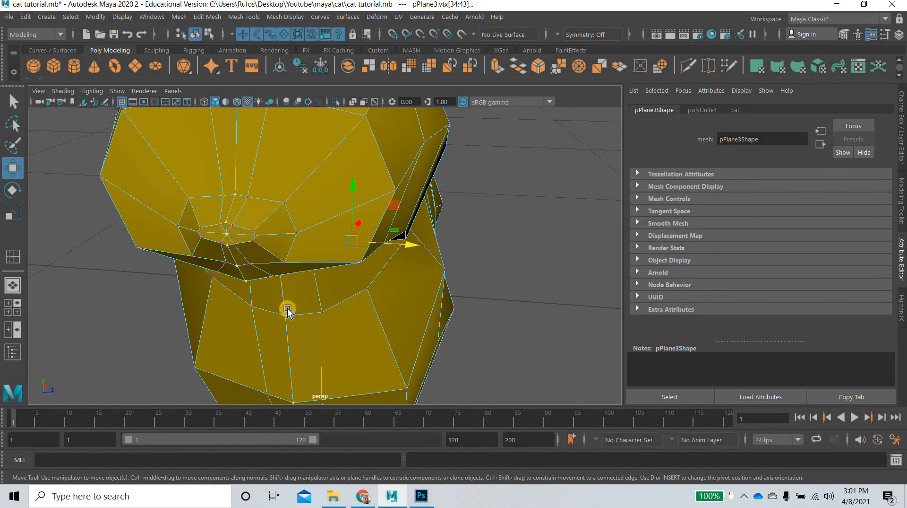
left_click_drag(289, 312, 277, 321)
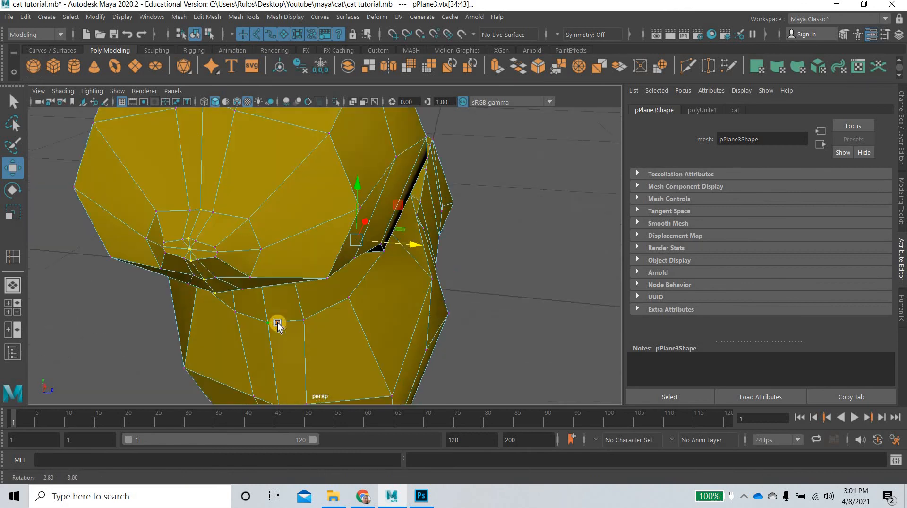
left_click_drag(278, 324, 179, 339)
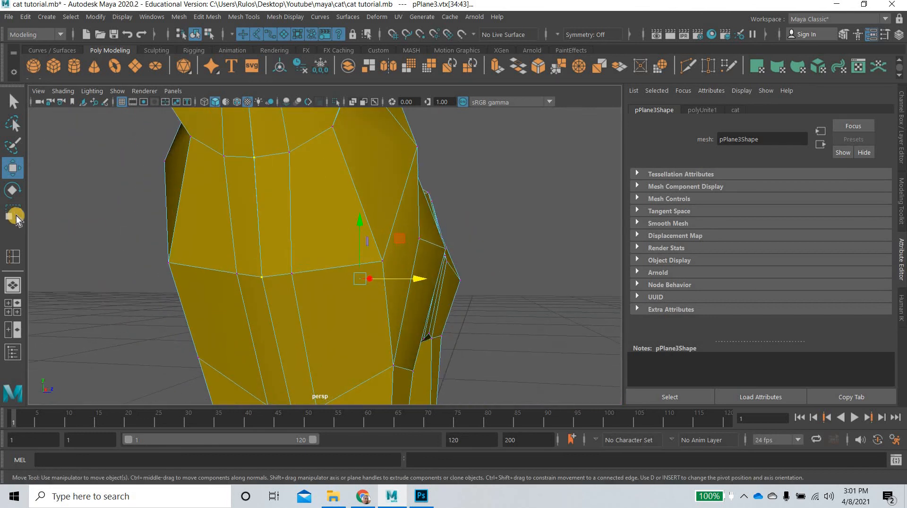
left_click(12, 214)
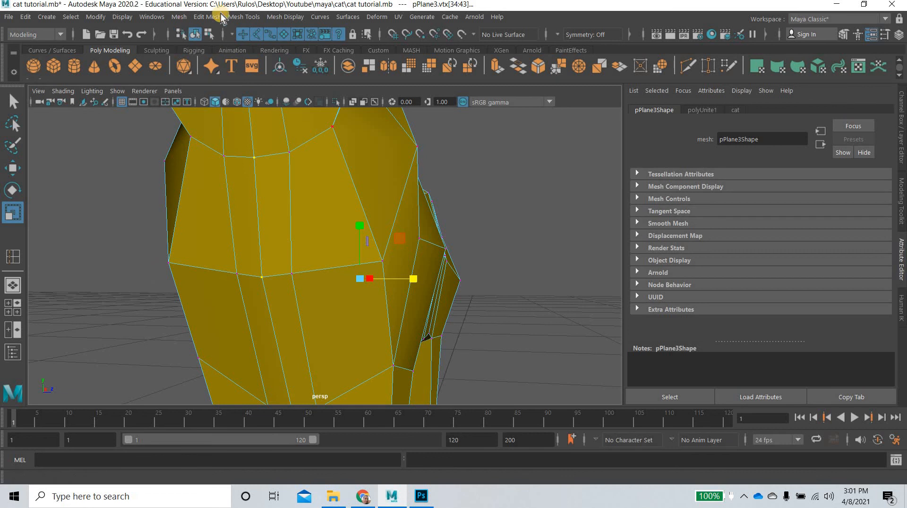
Merge the selected seam vertices via Edit Mesh > Merge at threshold 0.0010
left_click(207, 17)
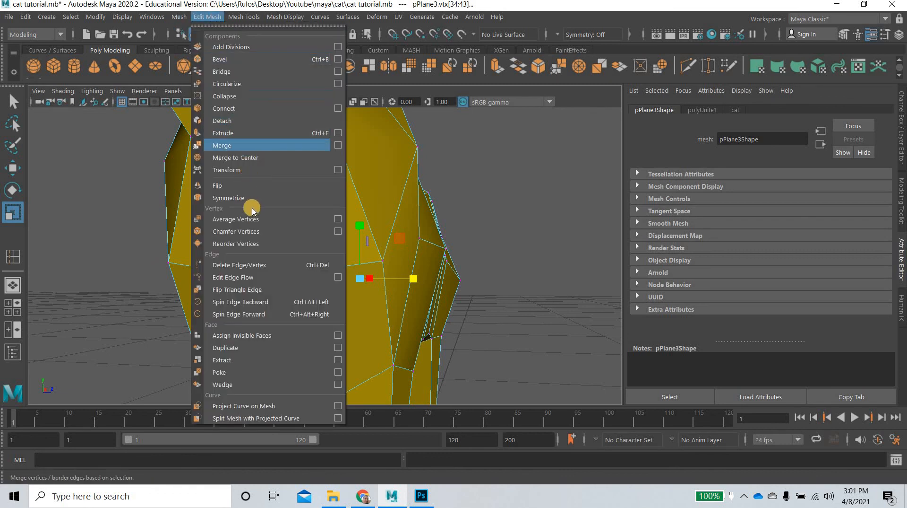
mouse_move(236, 157)
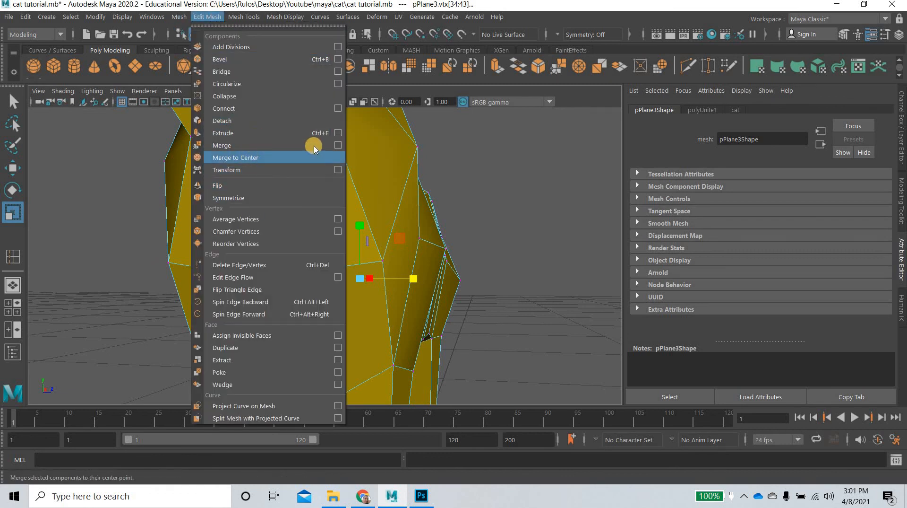
mouse_move(241, 145)
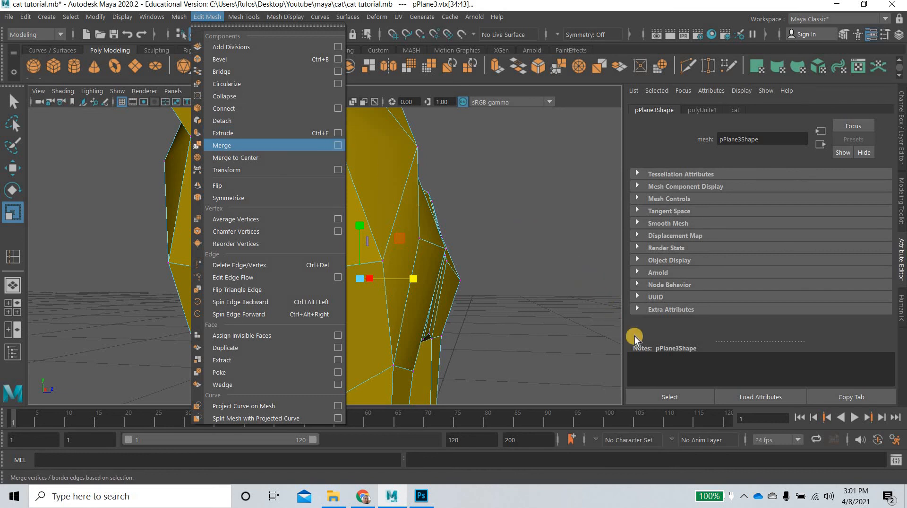
left_click(338, 145)
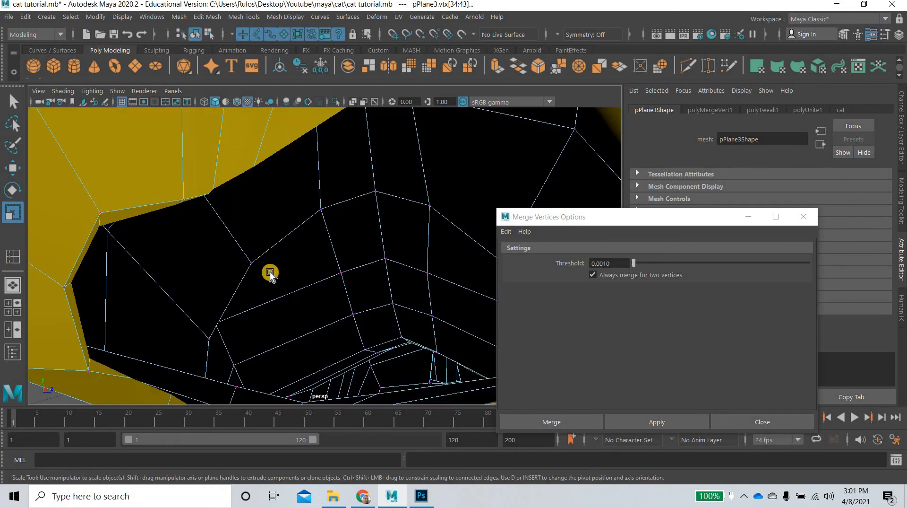
mouse_move(284, 275)
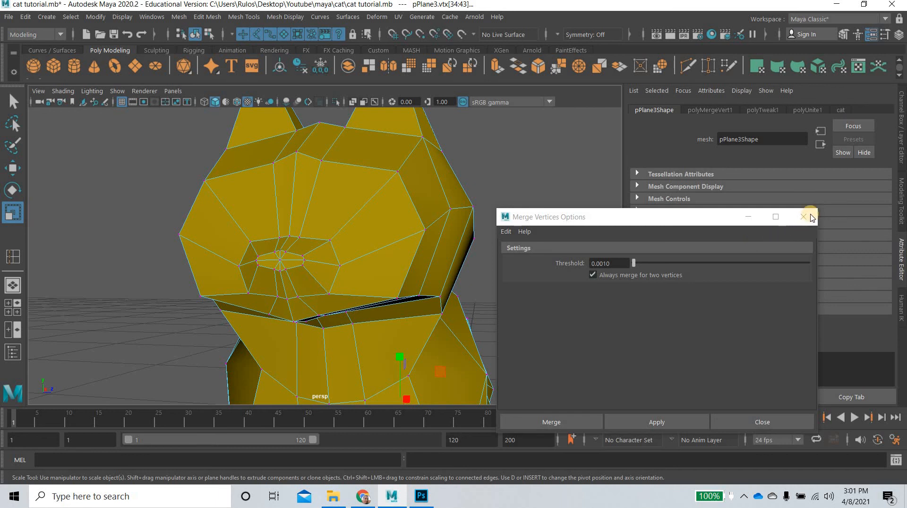
left_click(804, 217)
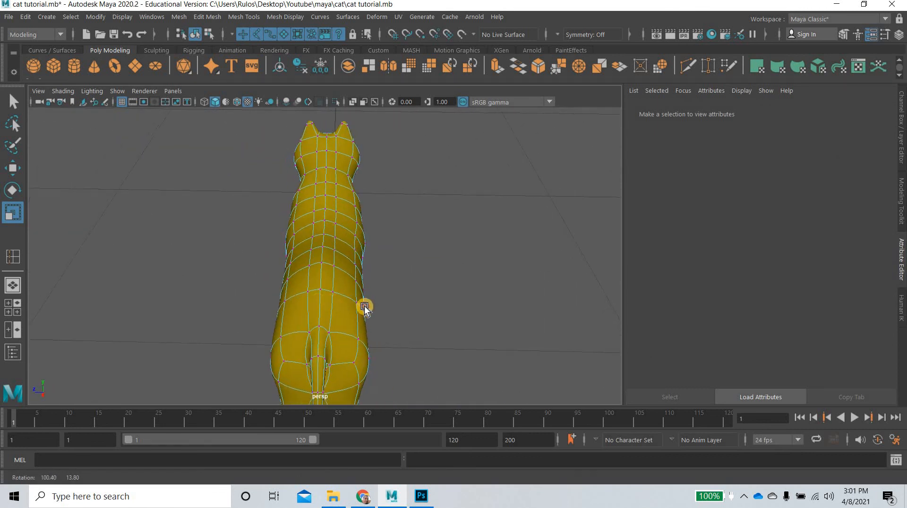
Return to object mode and orbit over the welded cat to inspect it
right_click(364, 307)
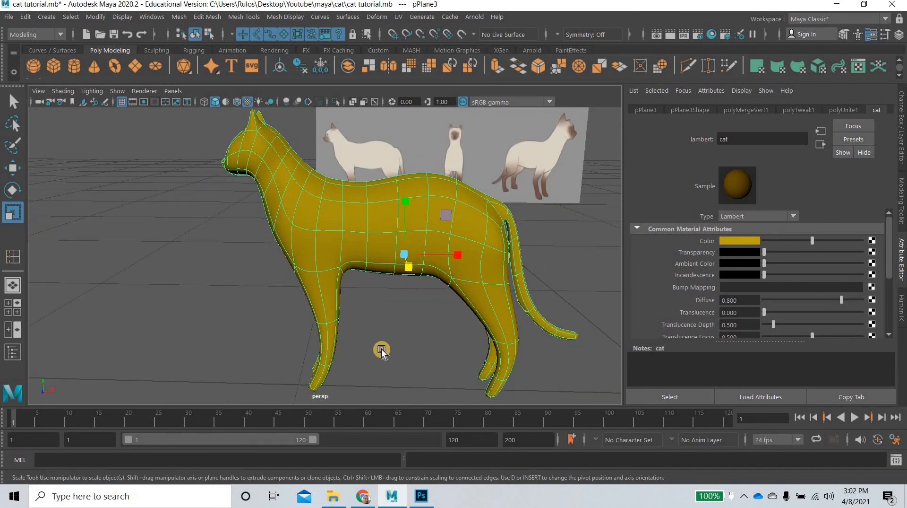
mouse_move(544, 335)
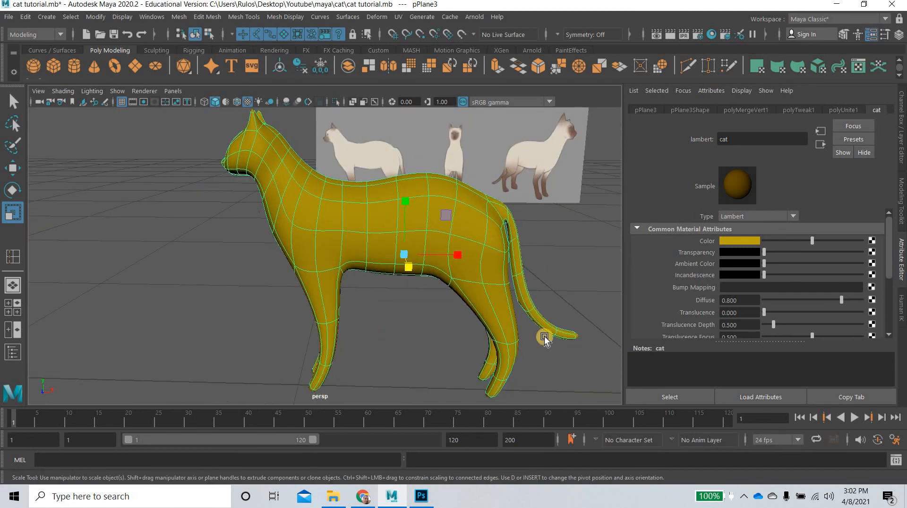
left_click_drag(544, 339, 458, 339)
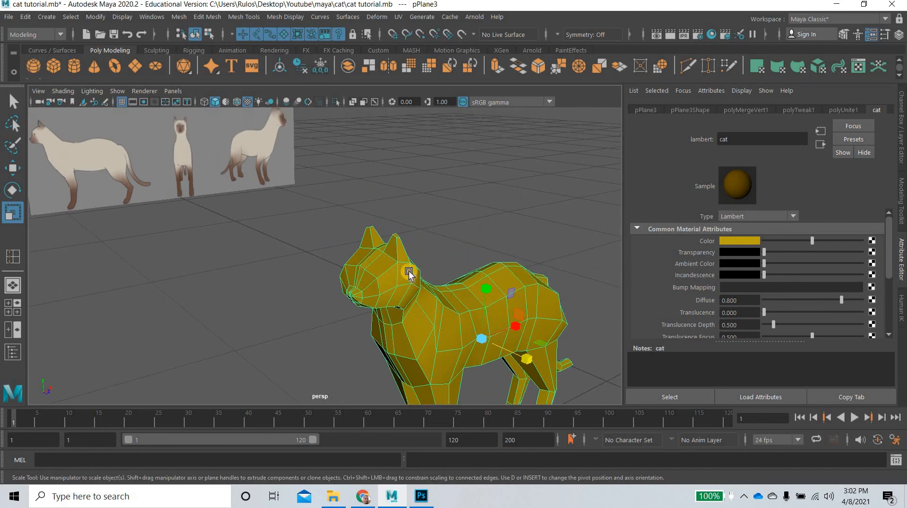
left_click_drag(405, 272, 472, 339)
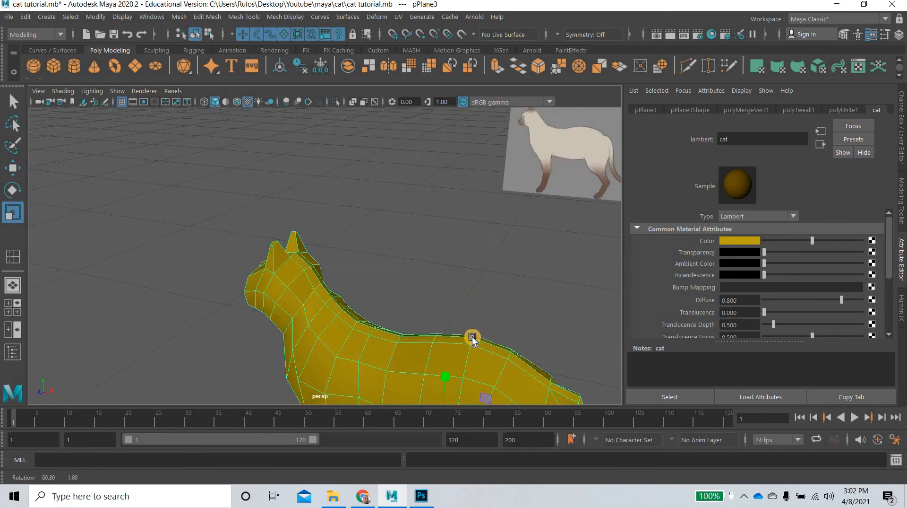
left_click_drag(471, 338, 433, 280)
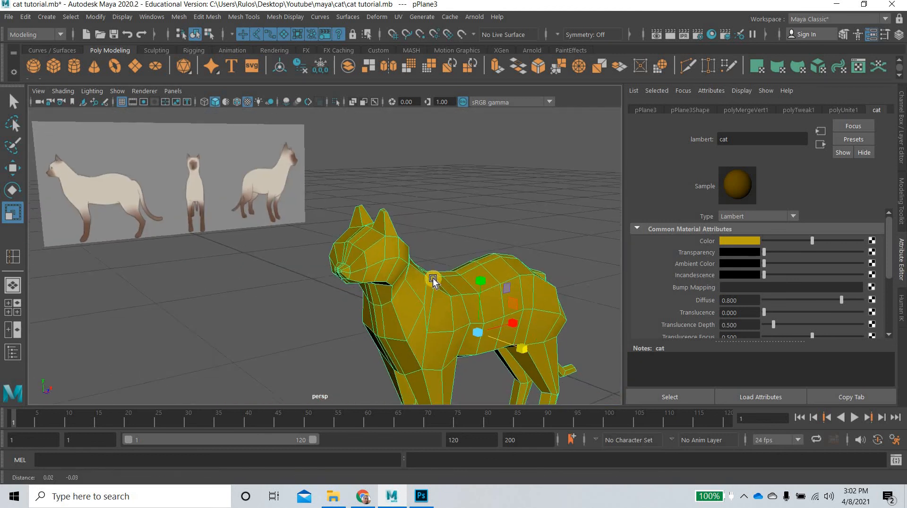